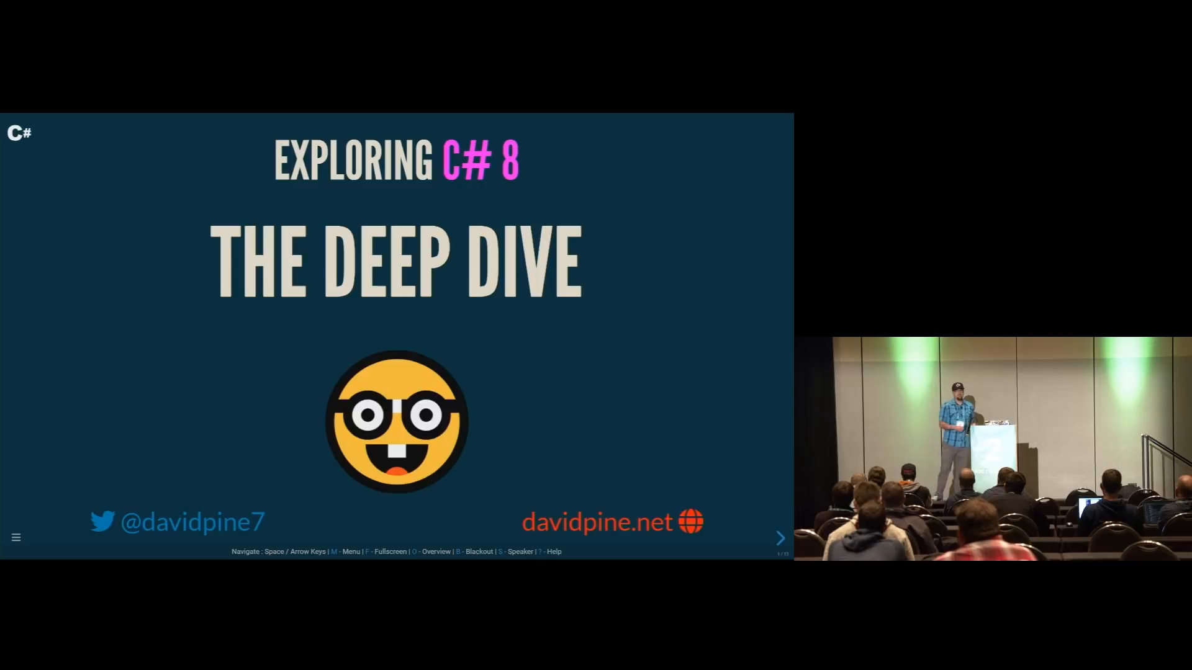
# Step: Advance from the C# 8 title slide through the .NET Core 3.0 caveat toward Async Streams
pyautogui.click(780, 537)
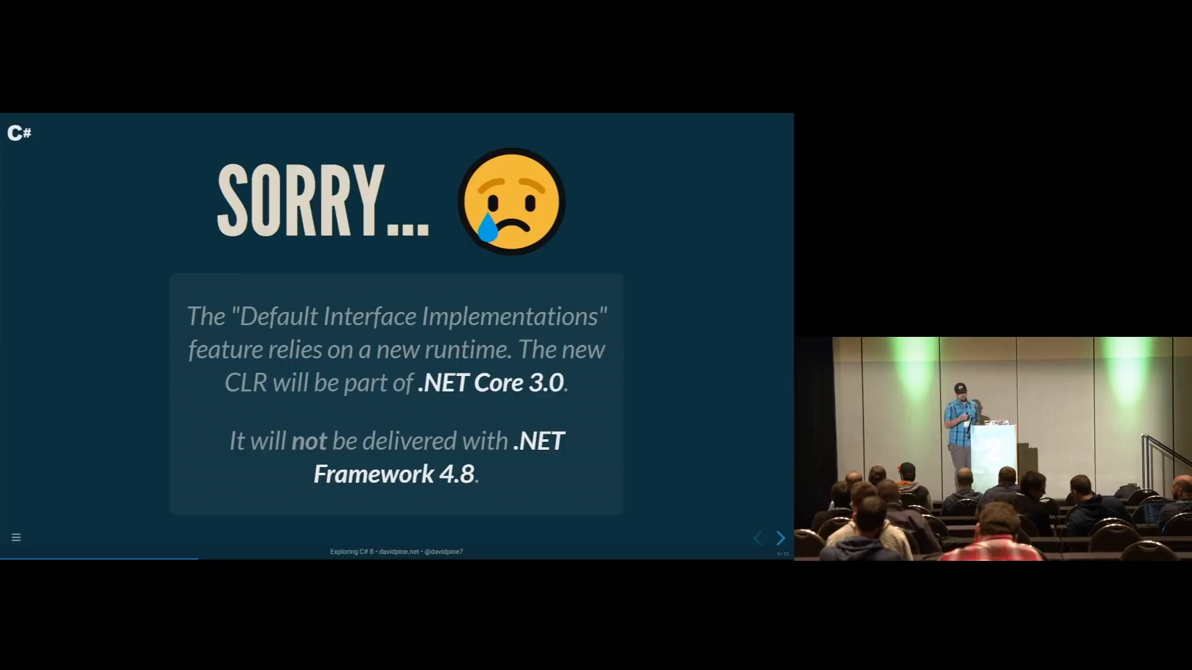
pyautogui.click(780, 538)
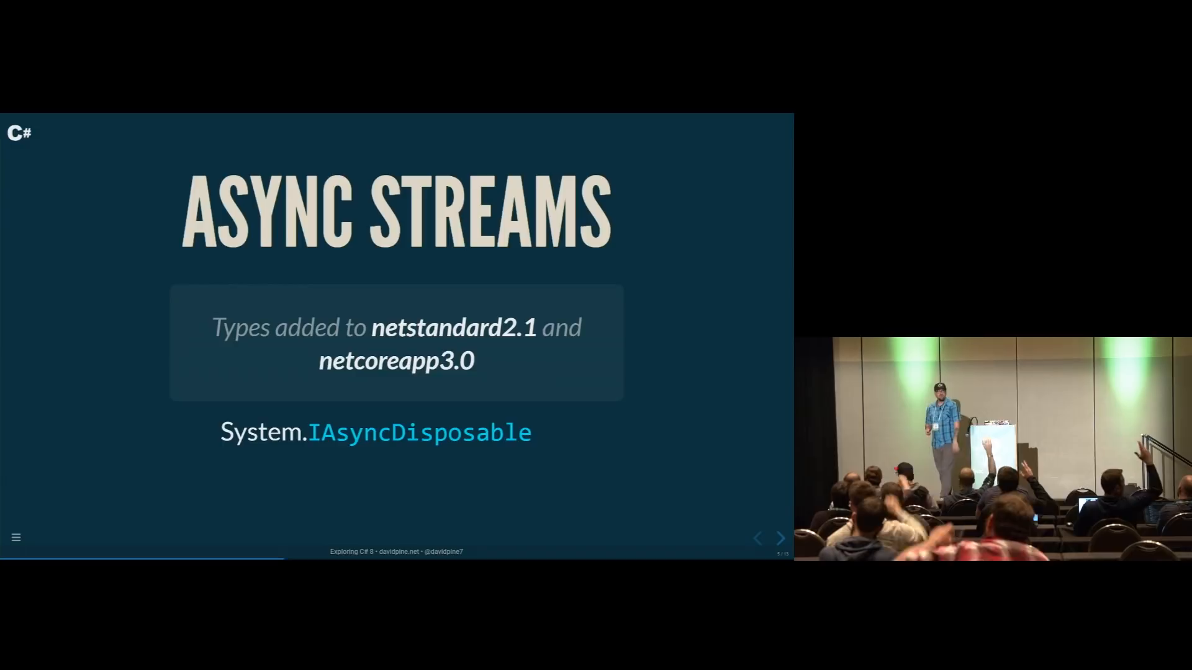
# Step: Reveal IAsyncDisposable and IAsyncEnumerable<T> on the Async Streams slide and move on
pyautogui.click(781, 538)
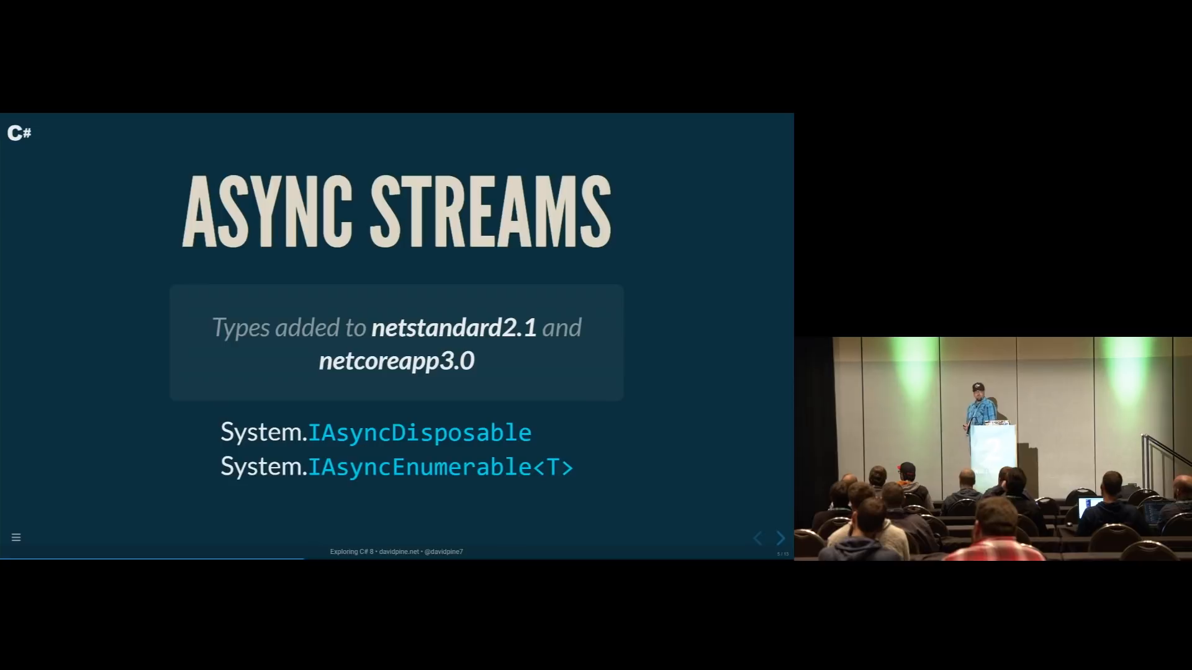
pyautogui.click(780, 539)
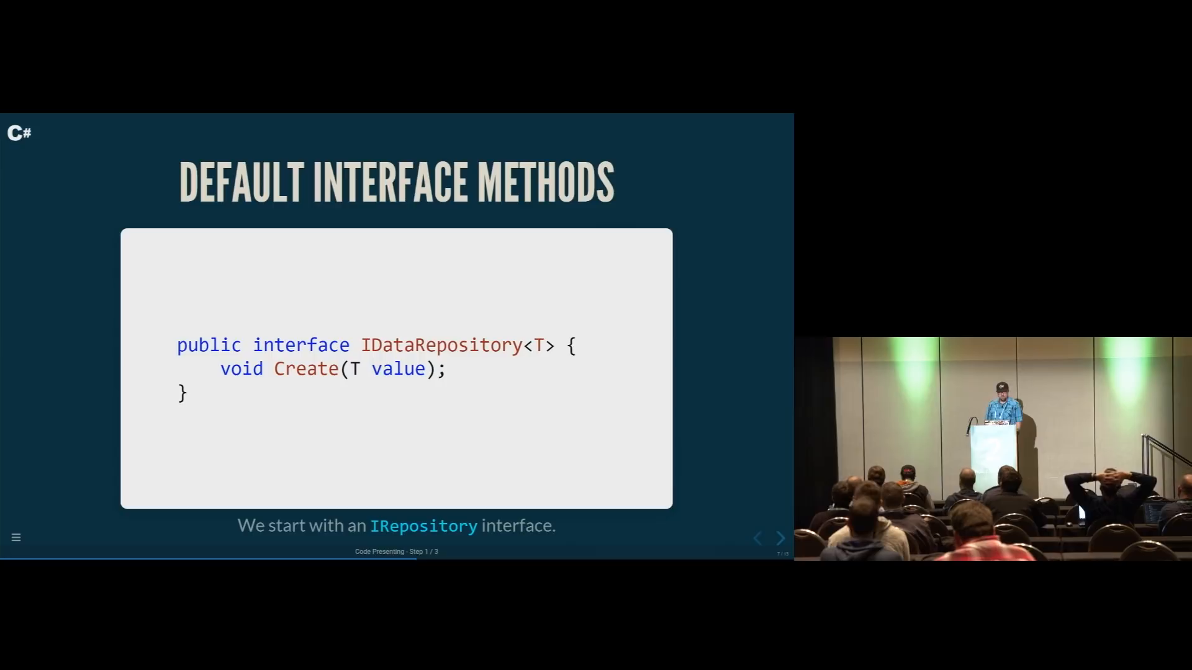
# Step: Step the Default Interface Methods code to CreateAll's default implementation calling Create
pyautogui.click(780, 538)
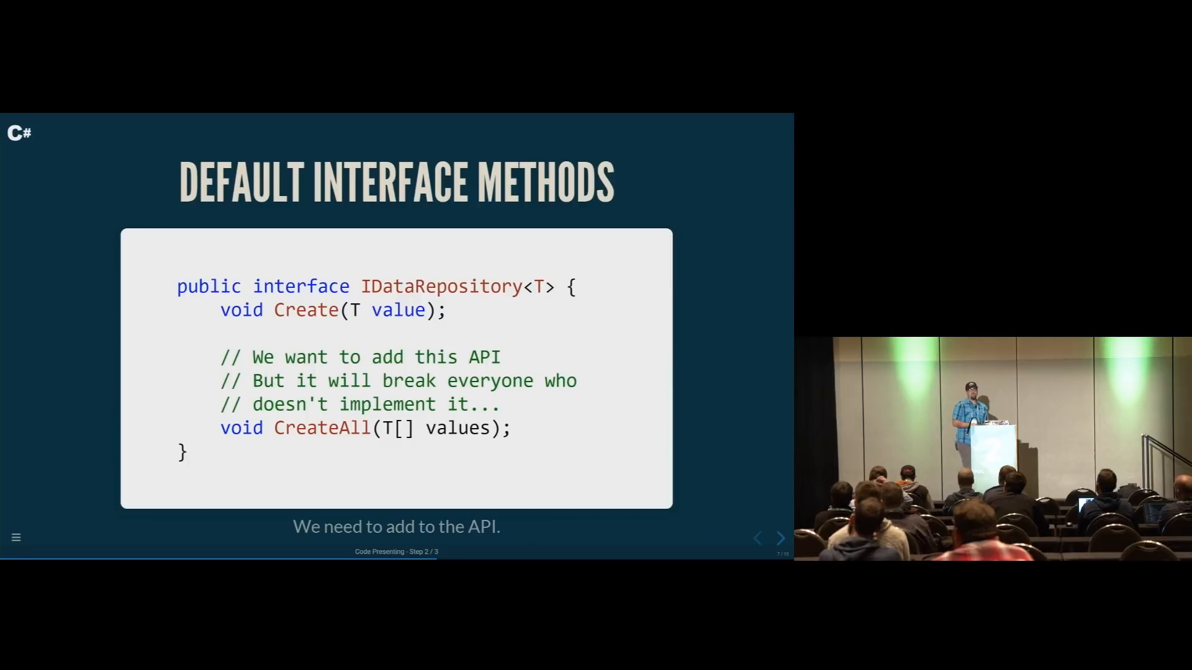
pyautogui.click(780, 538)
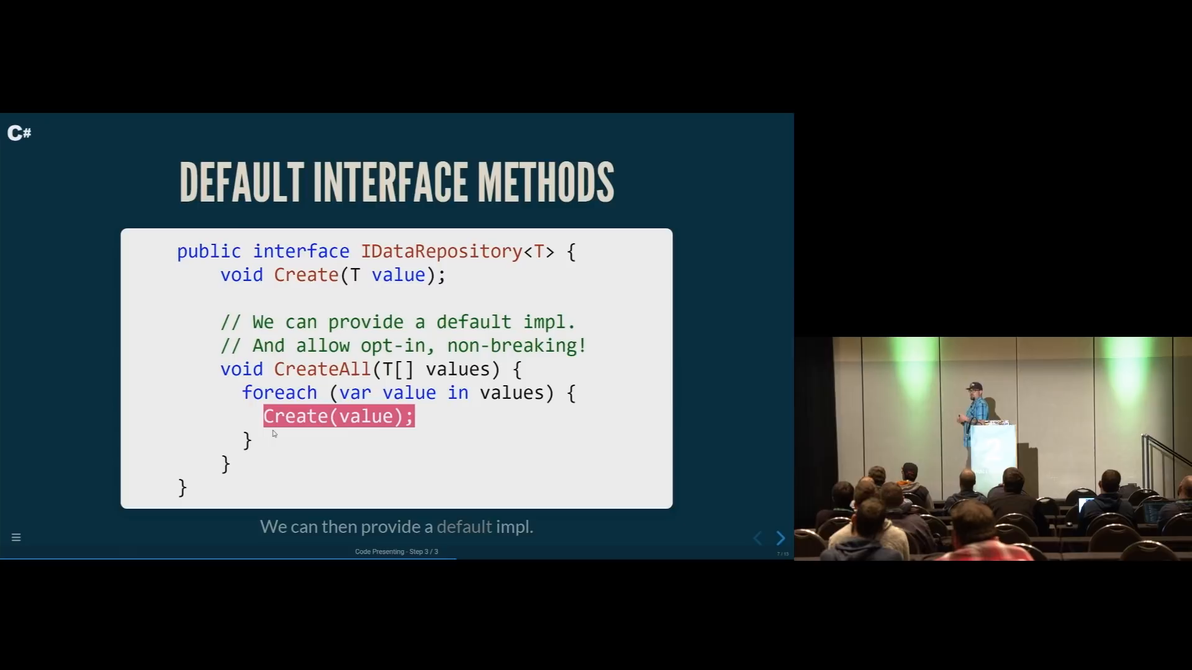
pyautogui.click(778, 537)
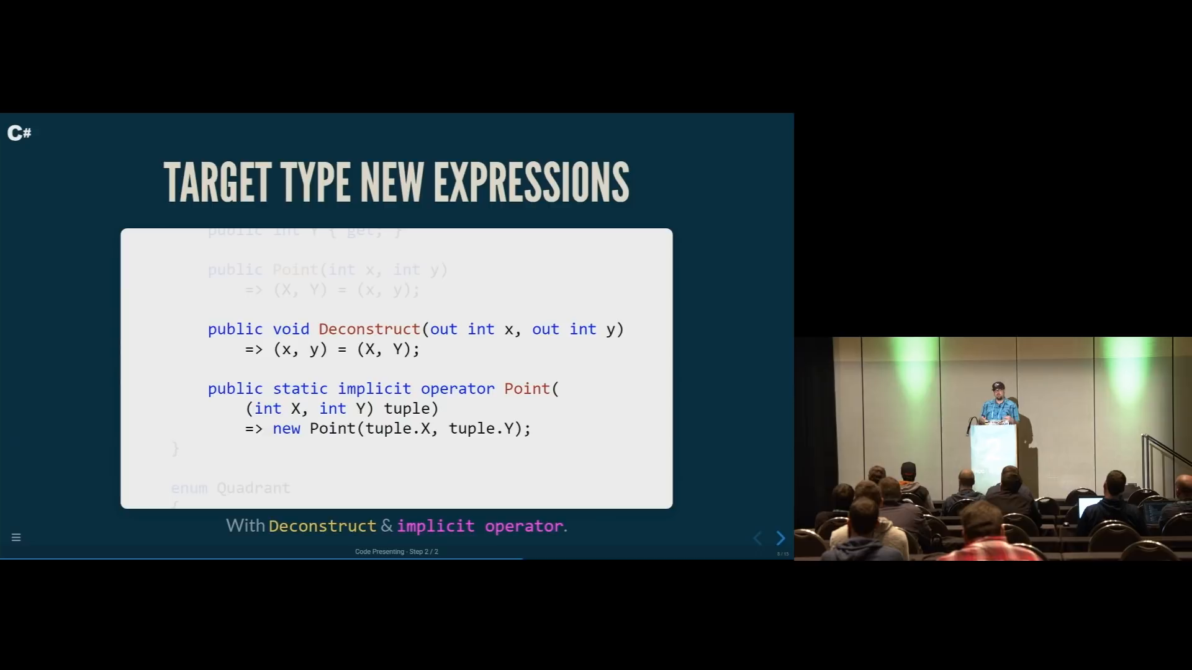
# Step: Step the Target Type New Expressions slide through its Point array example to the final fragment
pyautogui.click(779, 538)
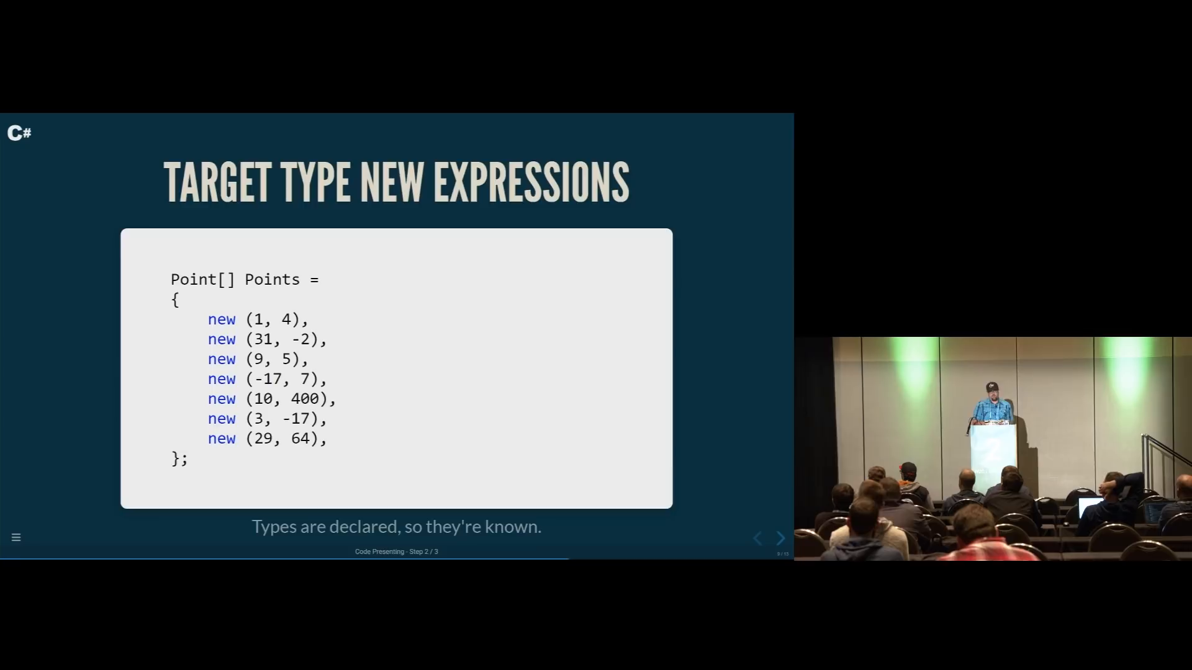
pyautogui.click(780, 538)
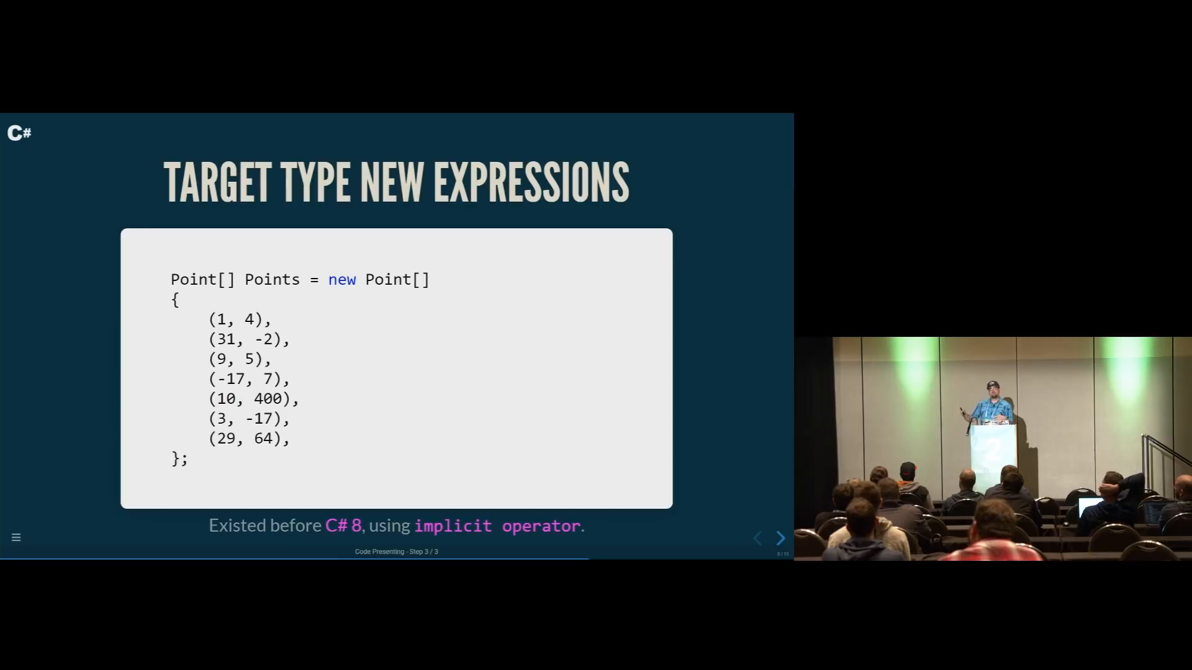
pyautogui.click(780, 537)
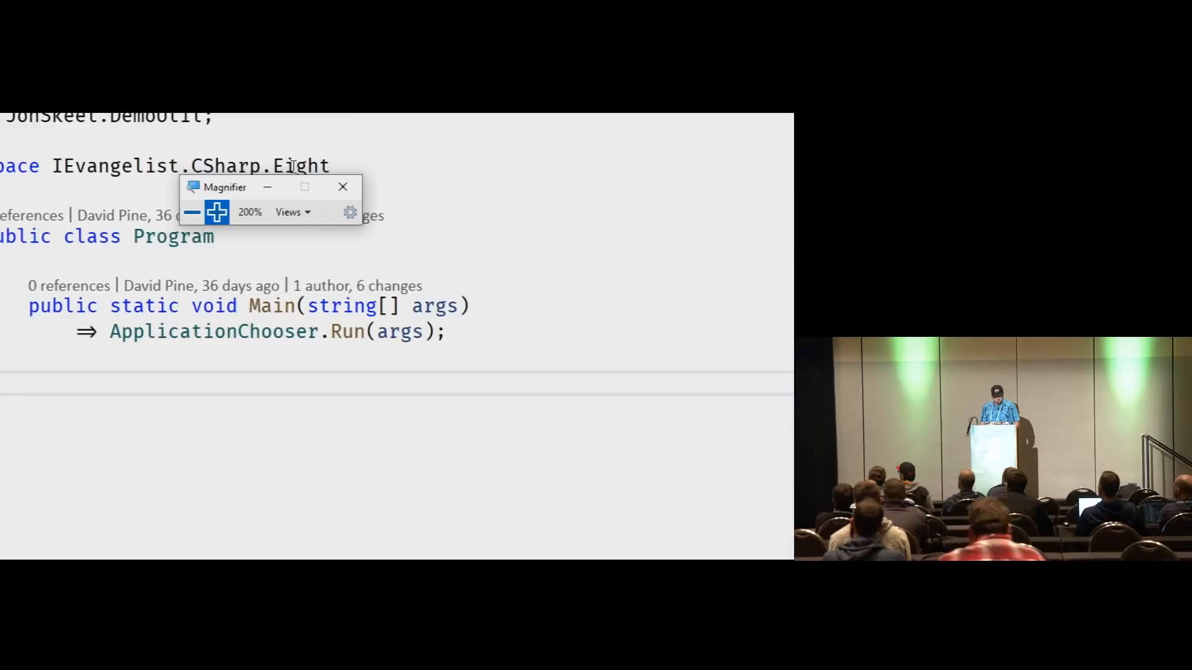
# Step: Bring up the project's context menu to reach its Properties and build settings
pyautogui.rightClick(619, 194)
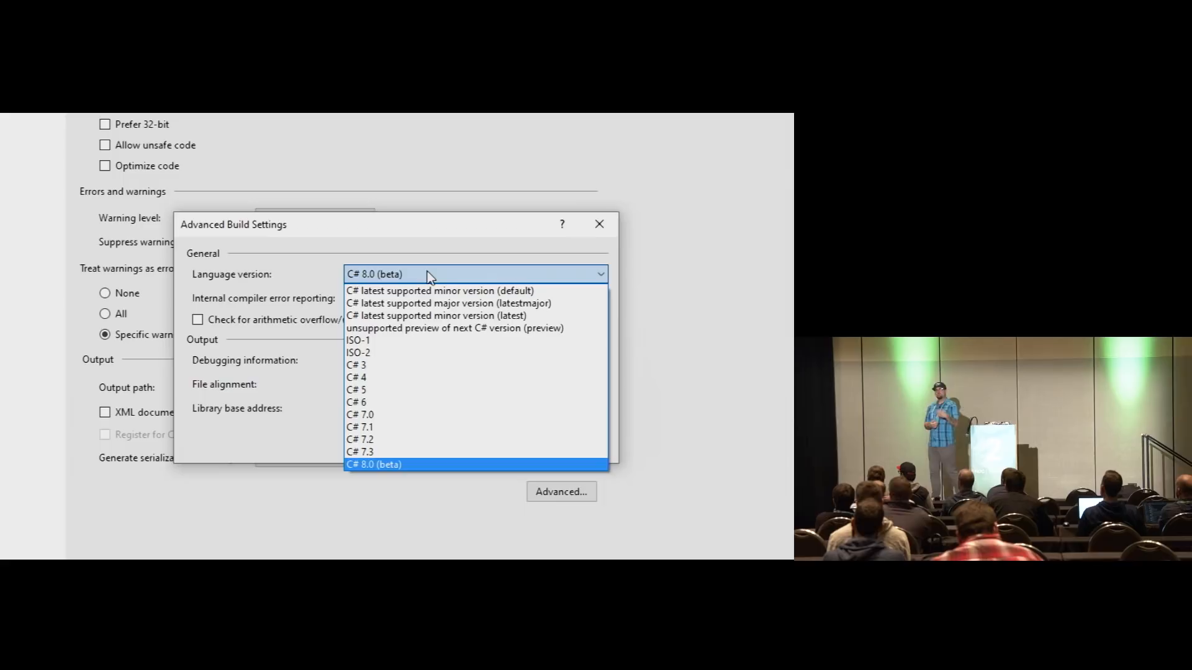
pyautogui.moveTo(429, 415)
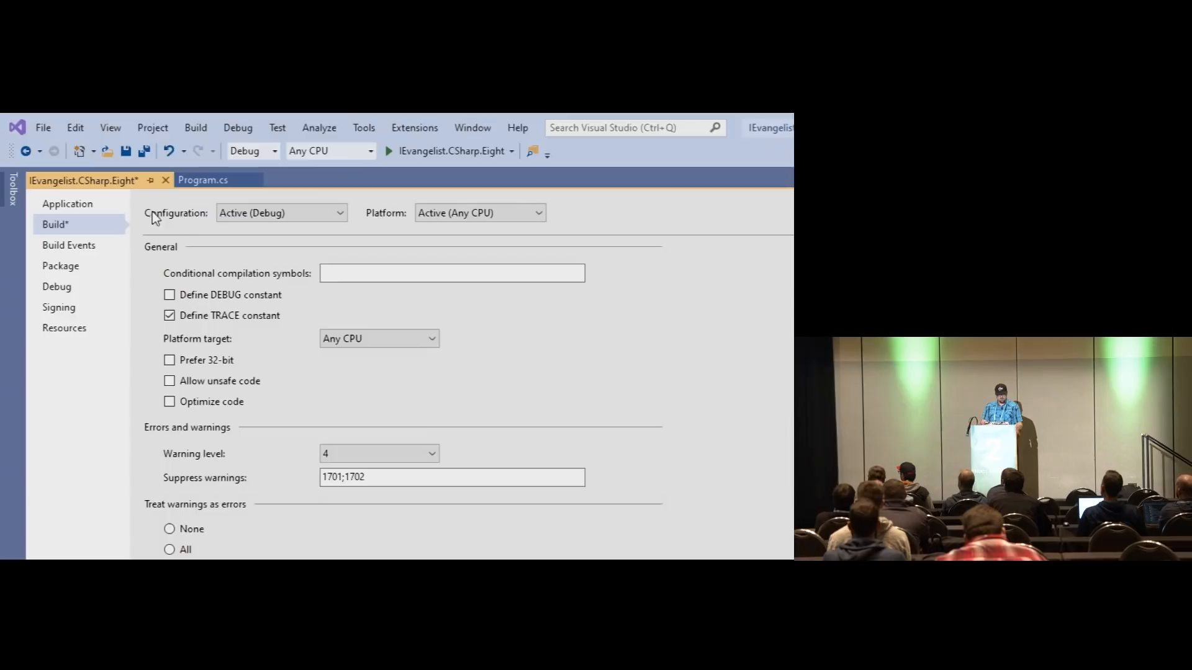
# Step: Open AsyncStreams.cs showing the async Main awaiting a loop over statements
pyautogui.click(202, 180)
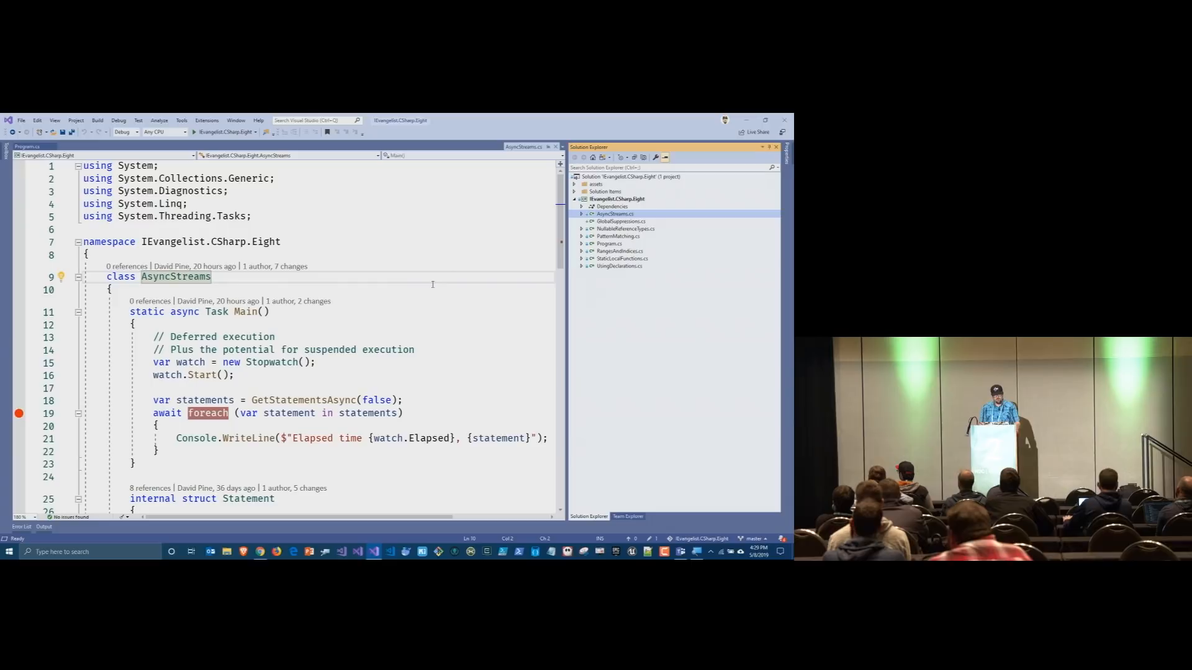
pyautogui.scroll(-3)
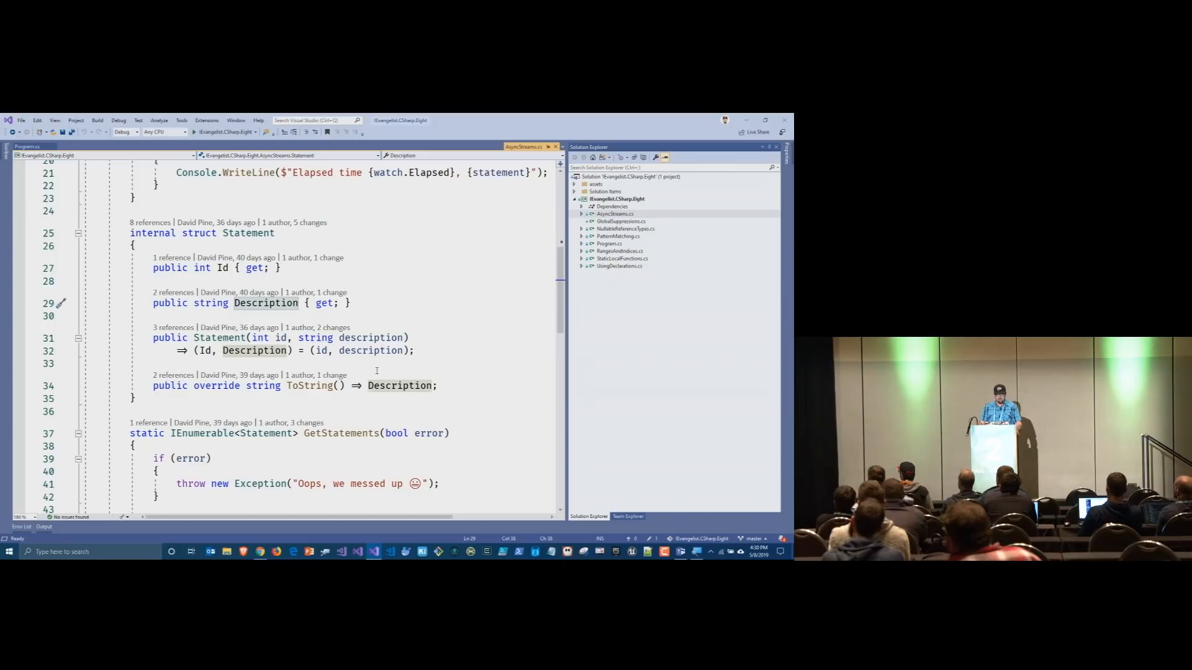
pyautogui.scroll(-3)
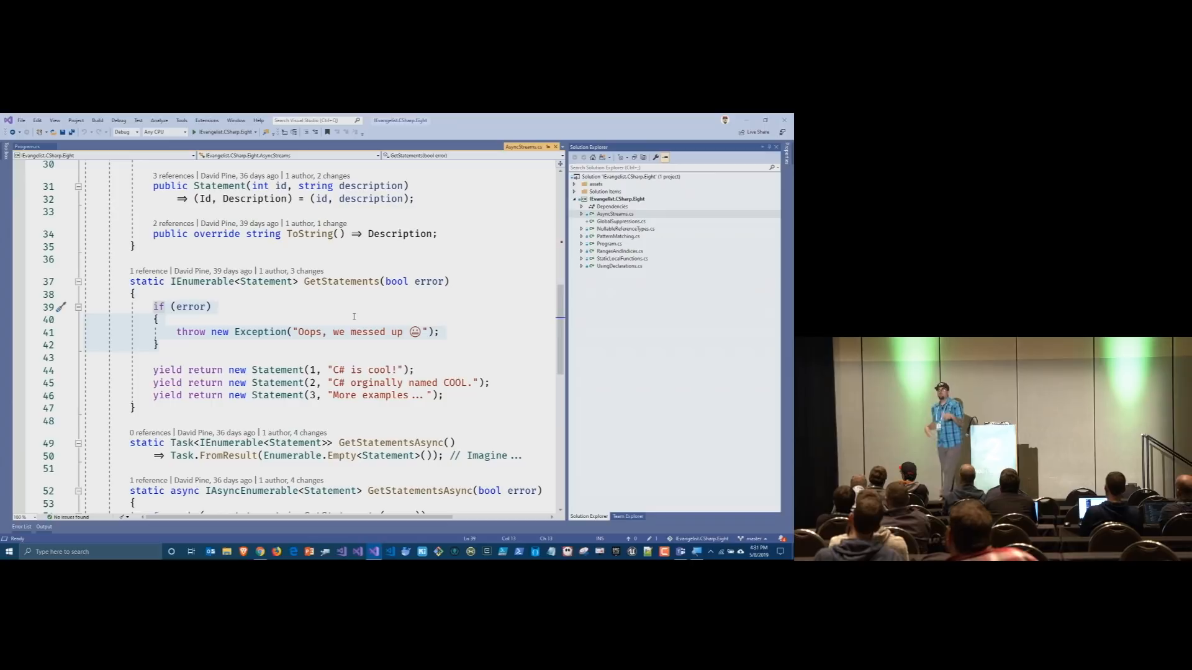
pyautogui.scroll(-3)
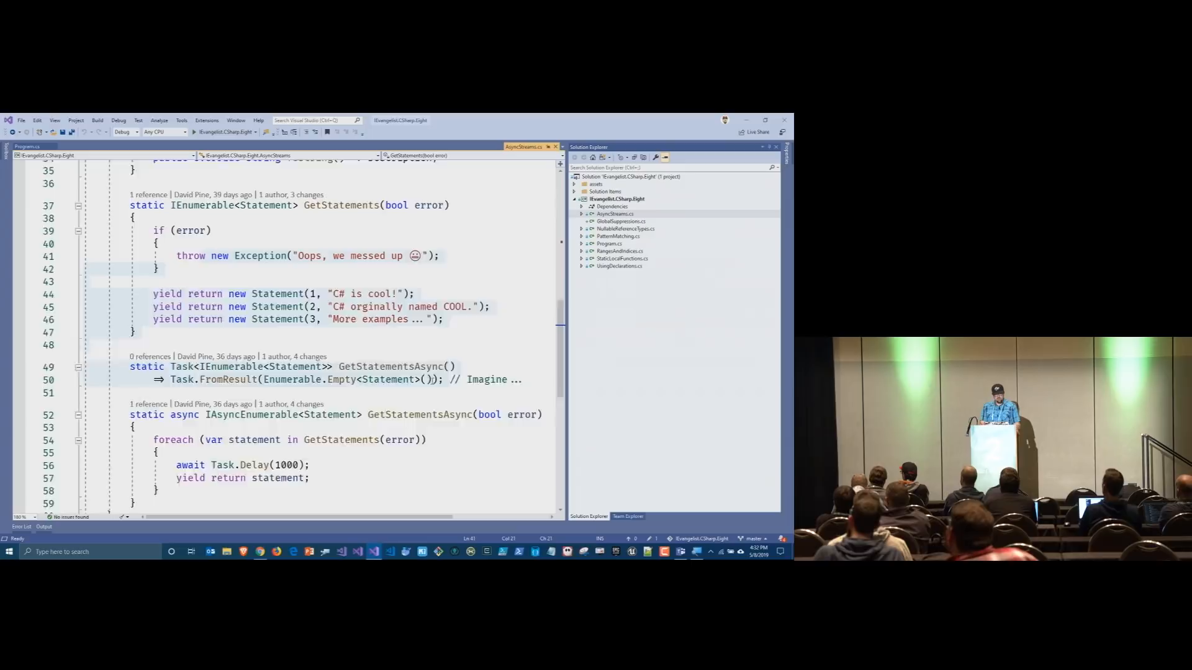
pyautogui.scroll(-3)
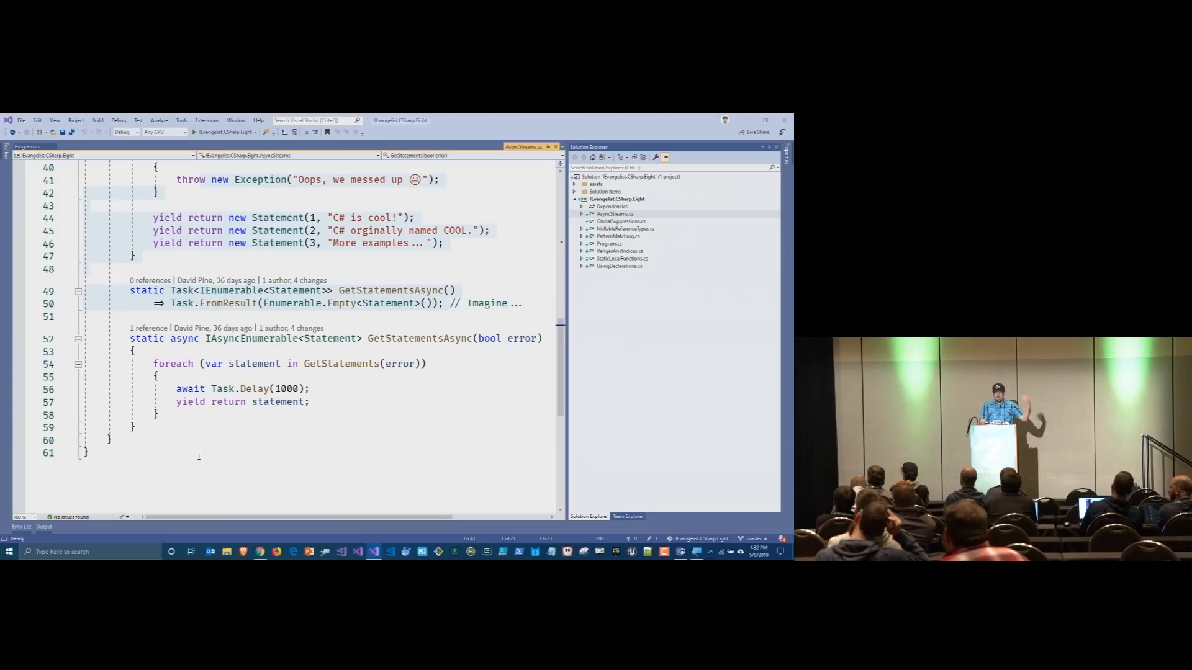
# Step: Rewrite Main's loop as 'await foreach (var statement in statements)' and start the demo with F5
pyautogui.doubleClick(242, 338)
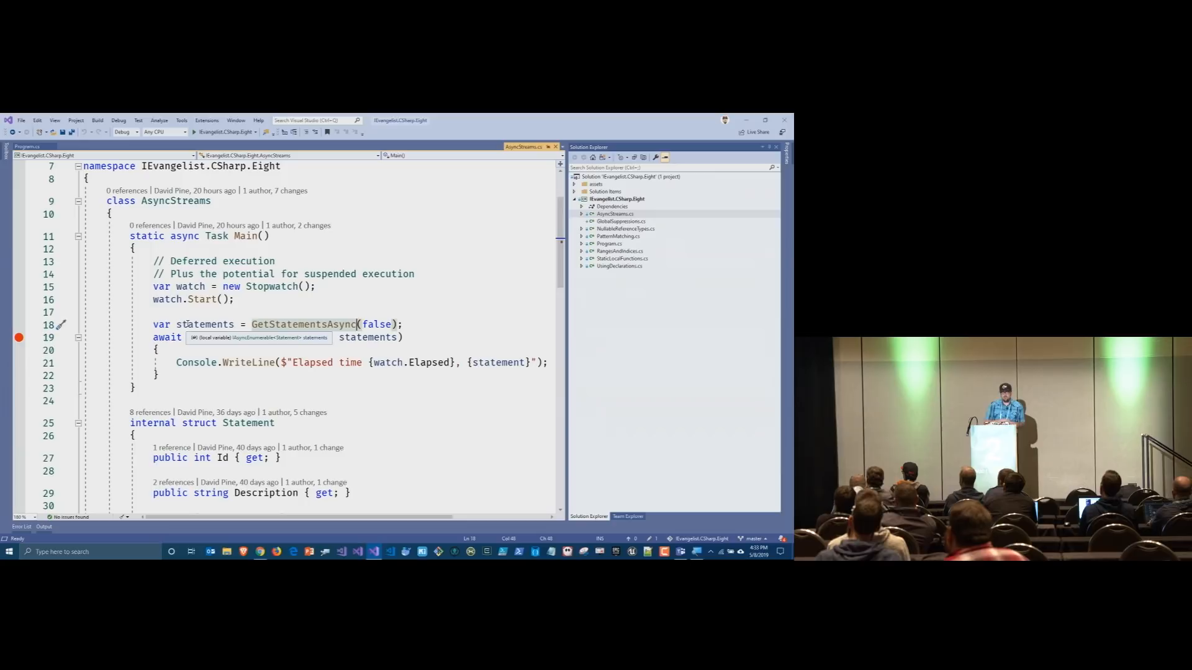
pyautogui.write('foreach (var statement in')
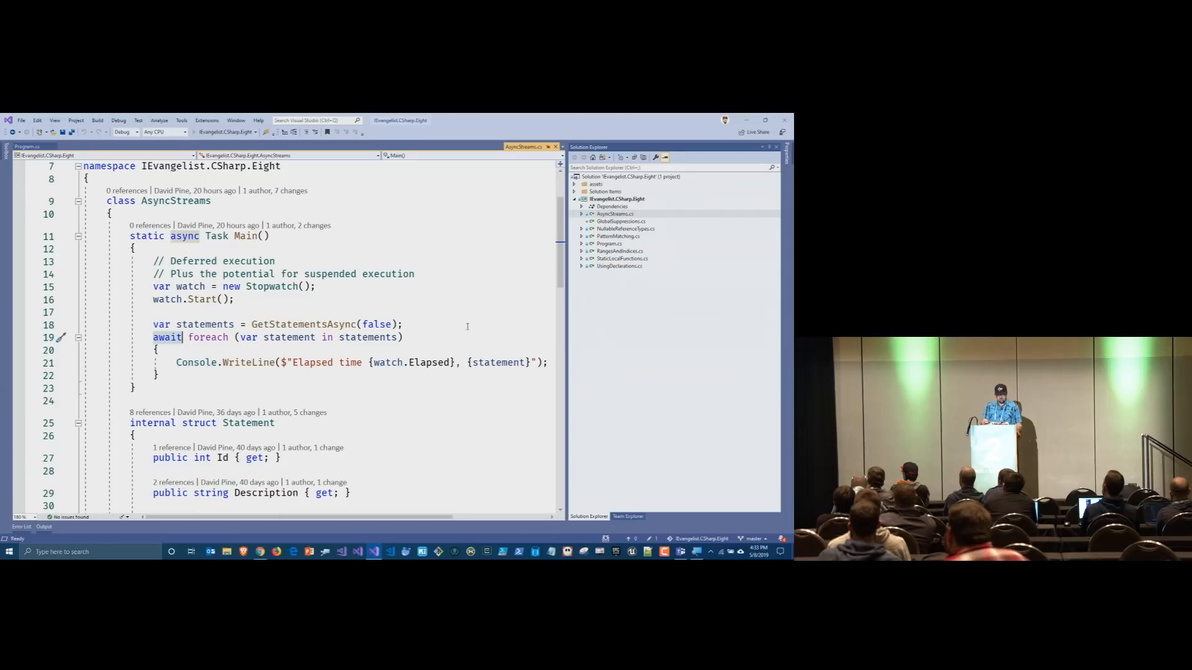
pyautogui.press('F5')
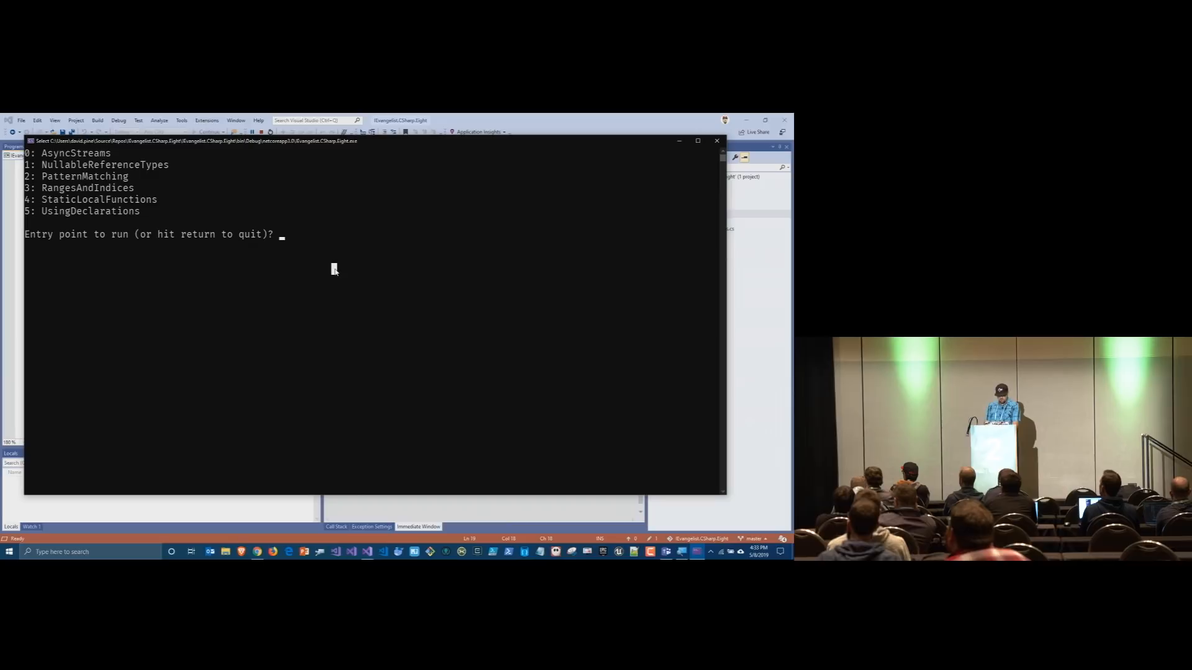
# Step: Enter 0 at the entry-point prompt to run the AsyncStreams example
pyautogui.write('0')
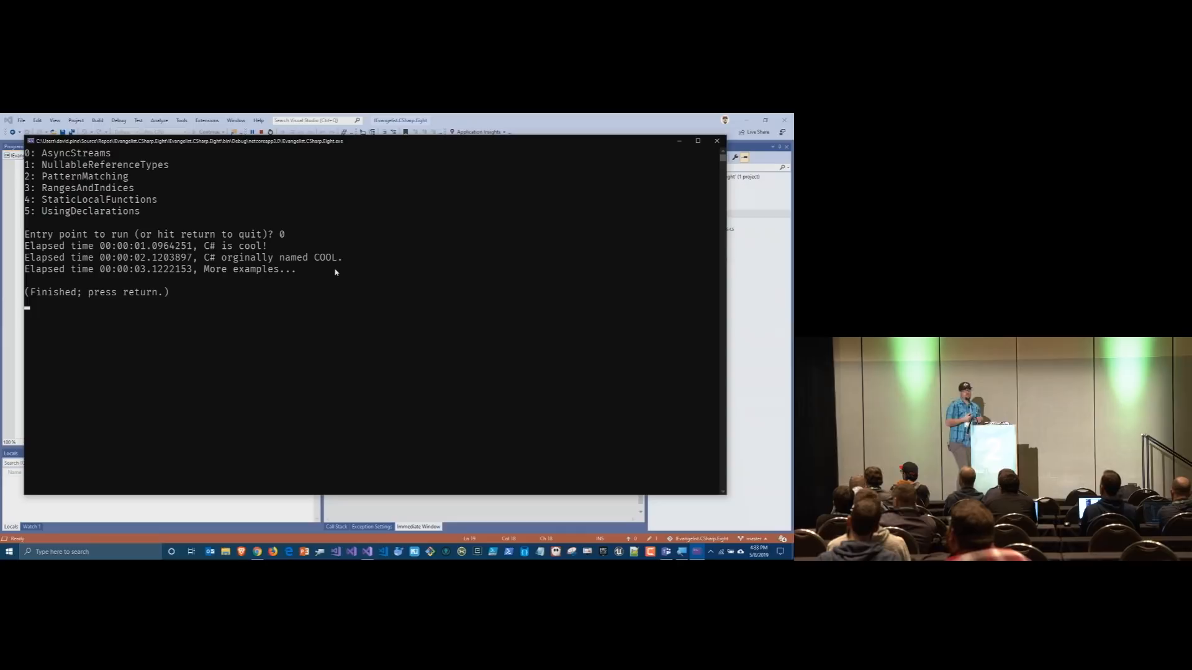
pyautogui.moveTo(354, 342)
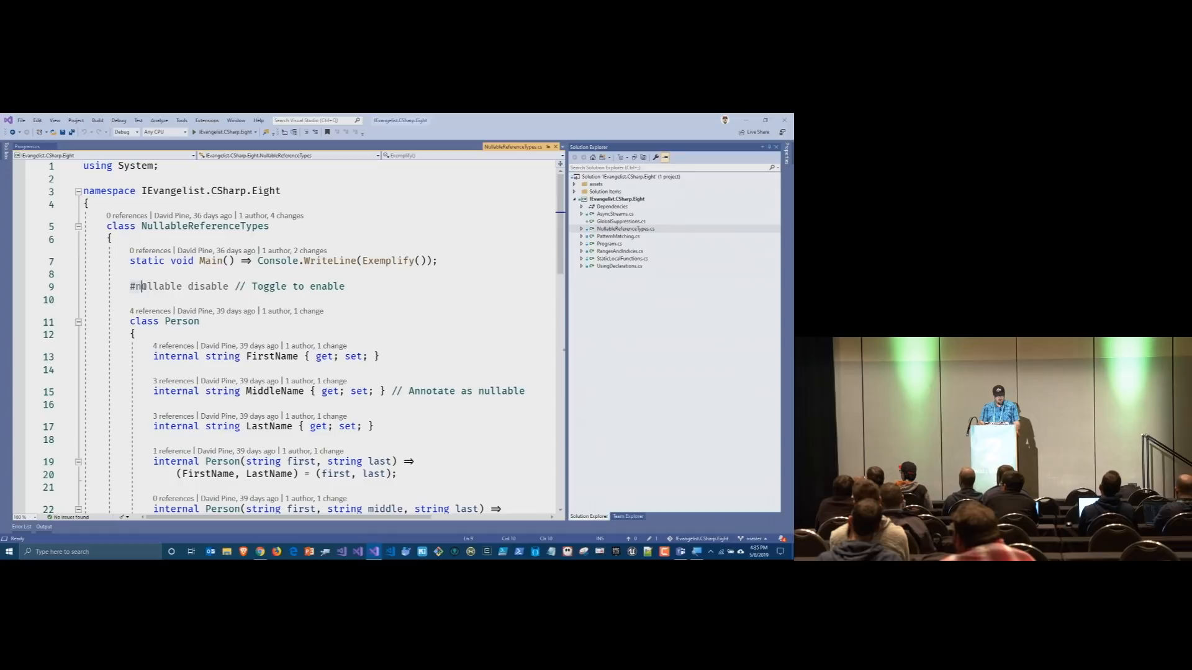
# Step: Change the #nullable directive above Person from disable to enable
pyautogui.write('enable')
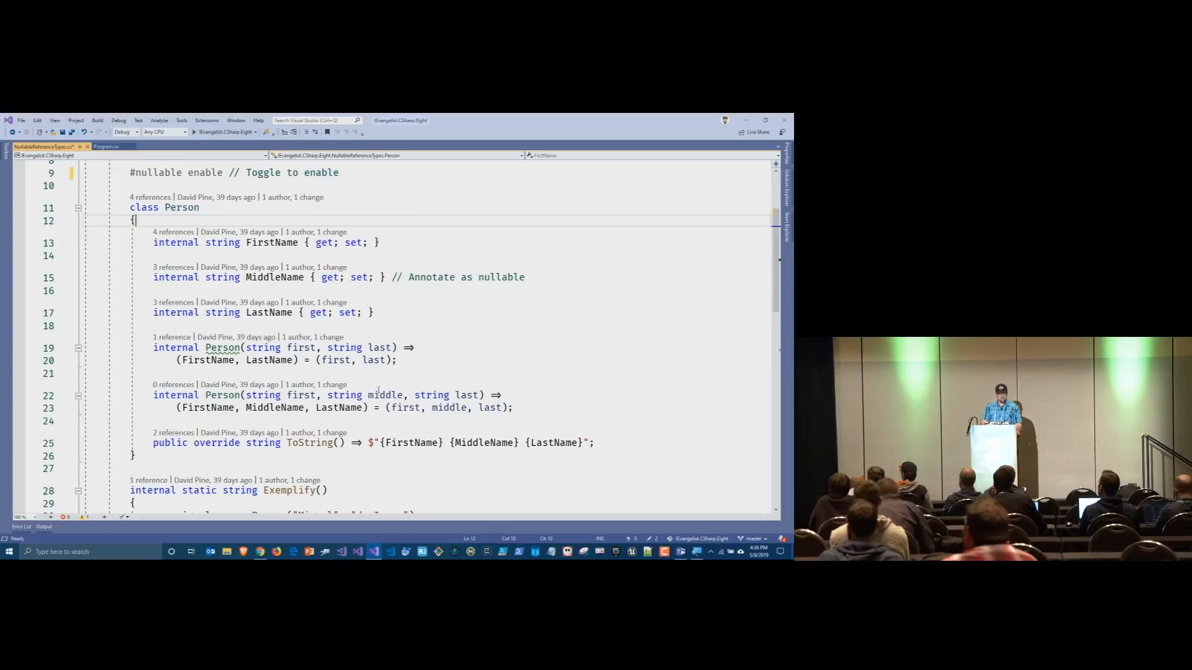
pyautogui.moveTo(302, 347)
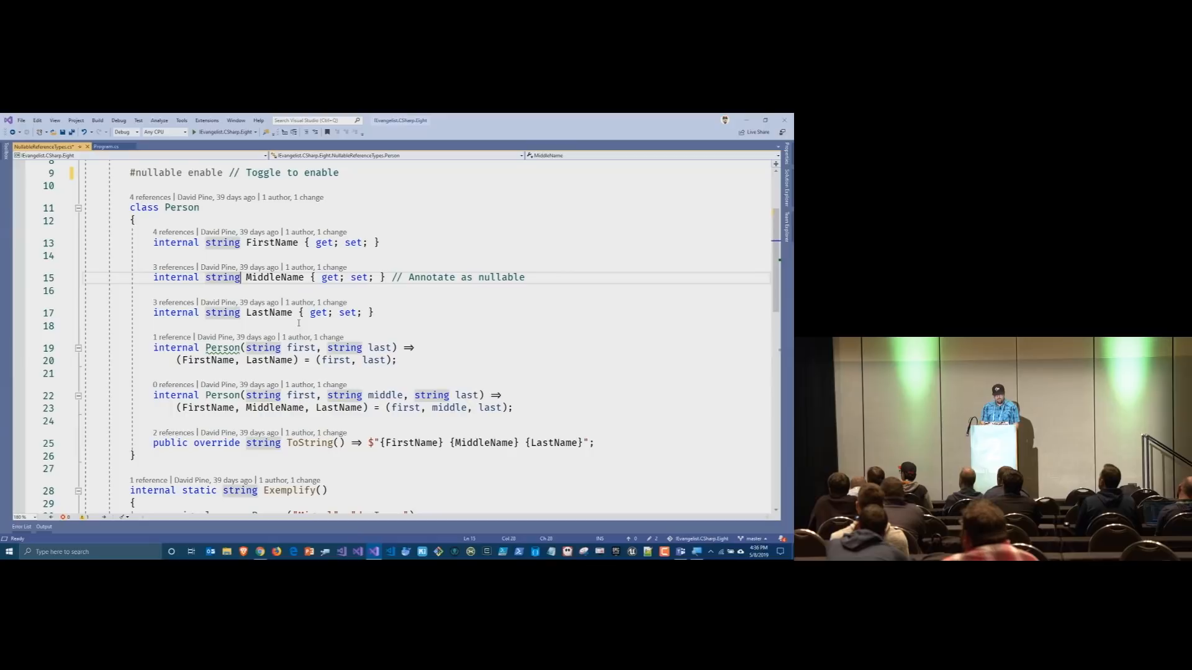
# Step: Declare MiddleName as string? and reveal the warning in GetLengthOfMiddleName
pyautogui.write('?')
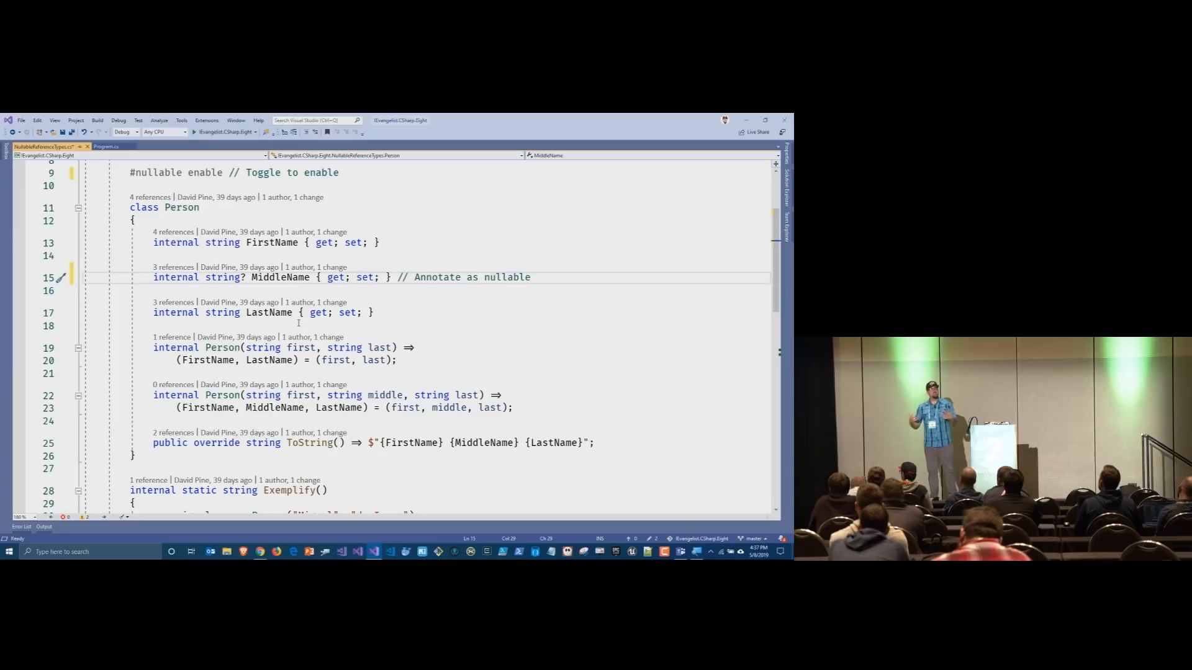
pyautogui.scroll(-3)
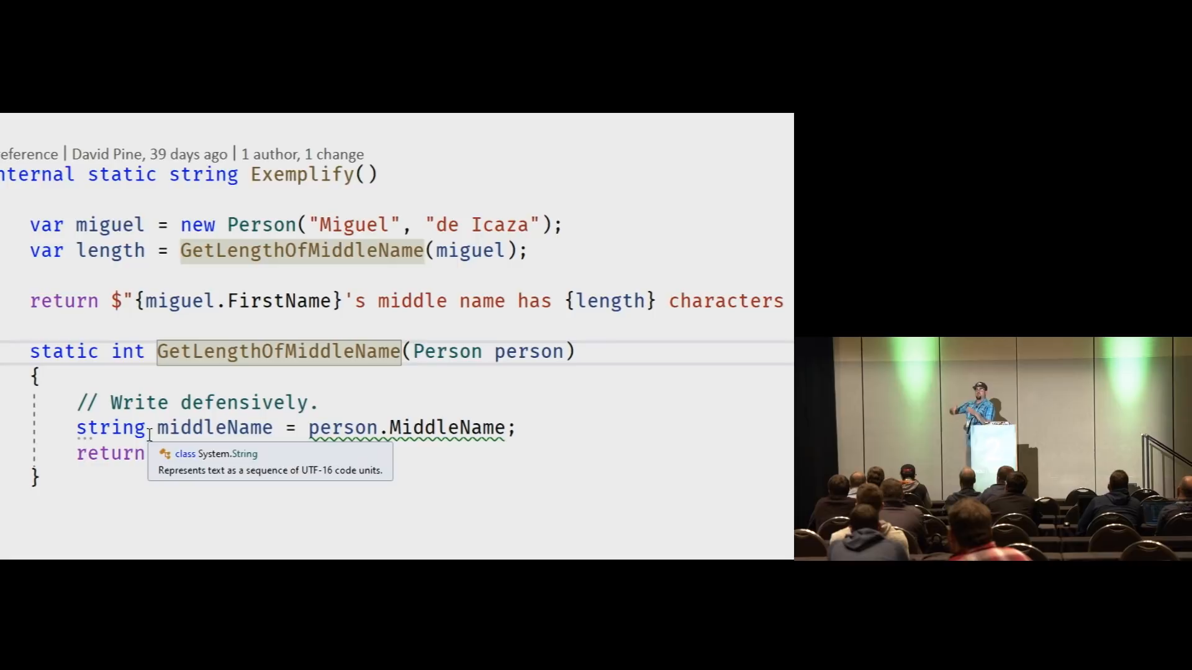
# Step: Return middleName?.Length ?? 0 from GetLengthOfMiddleName so a null middle name counts as zero
pyautogui.write('middleName.Length;')
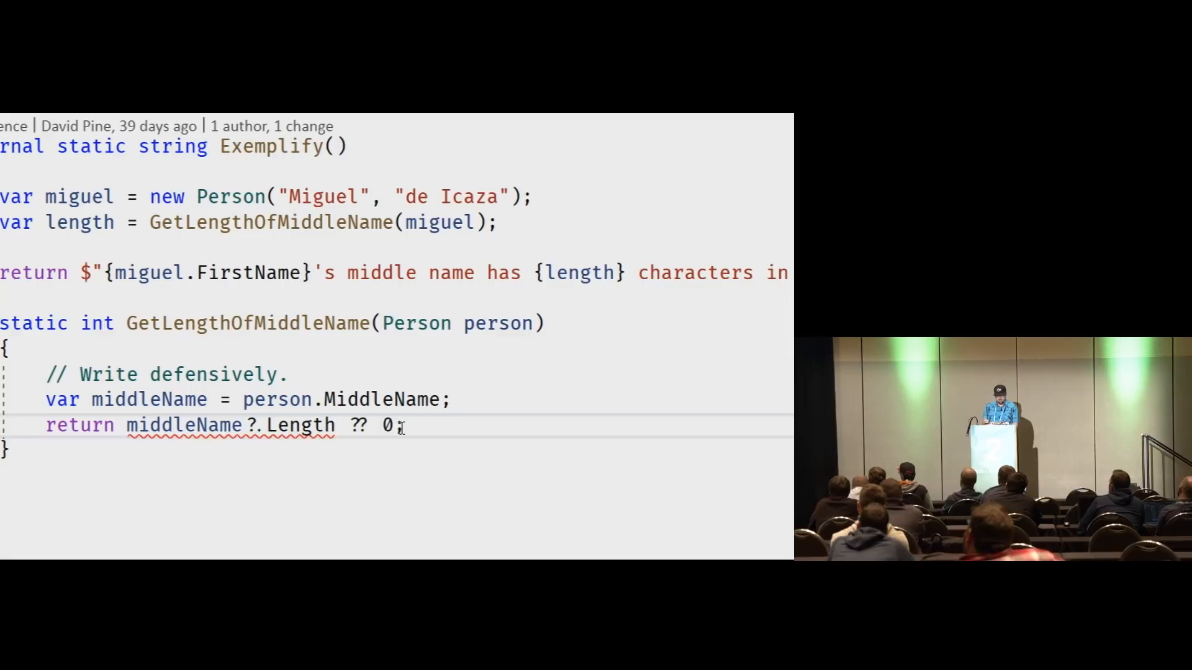
pyautogui.scroll(-3)
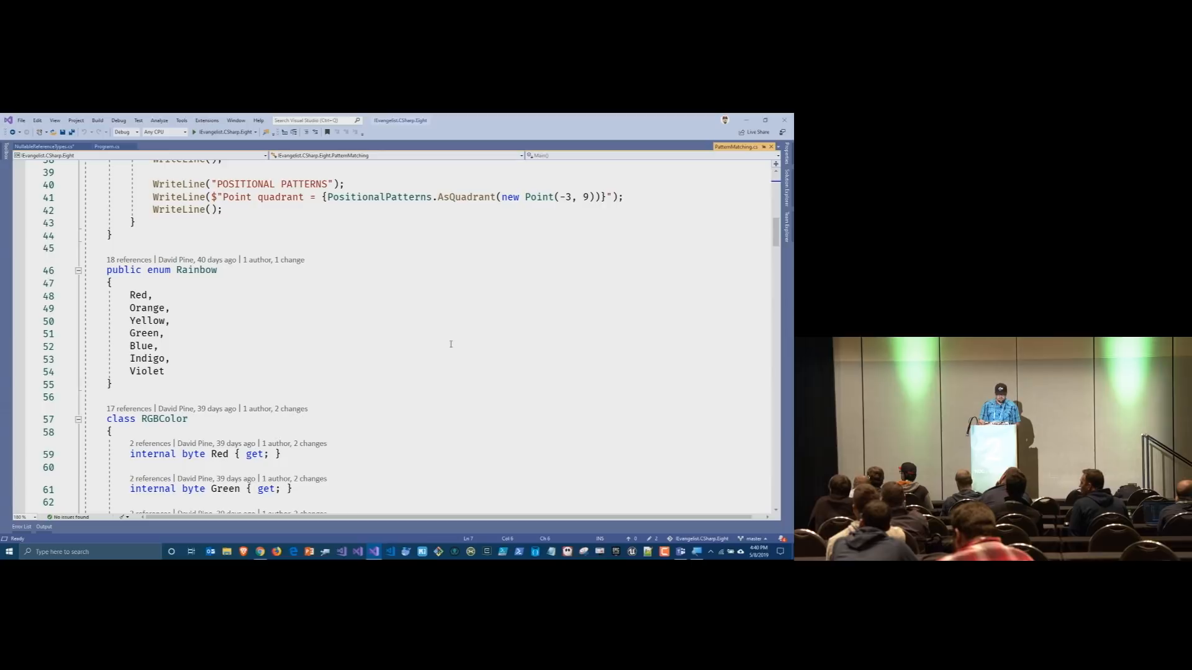
# Step: Scroll past the Rainbow enum to the RGBColor constructor and ToString override
pyautogui.scroll(-3)
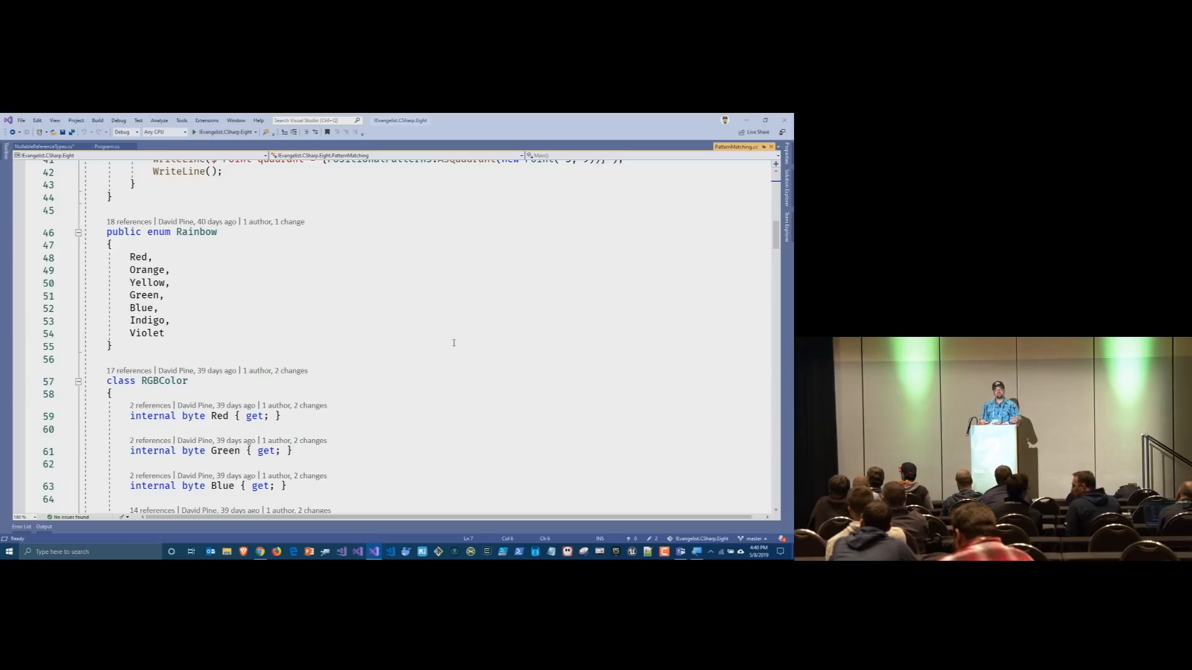
pyautogui.scroll(-3)
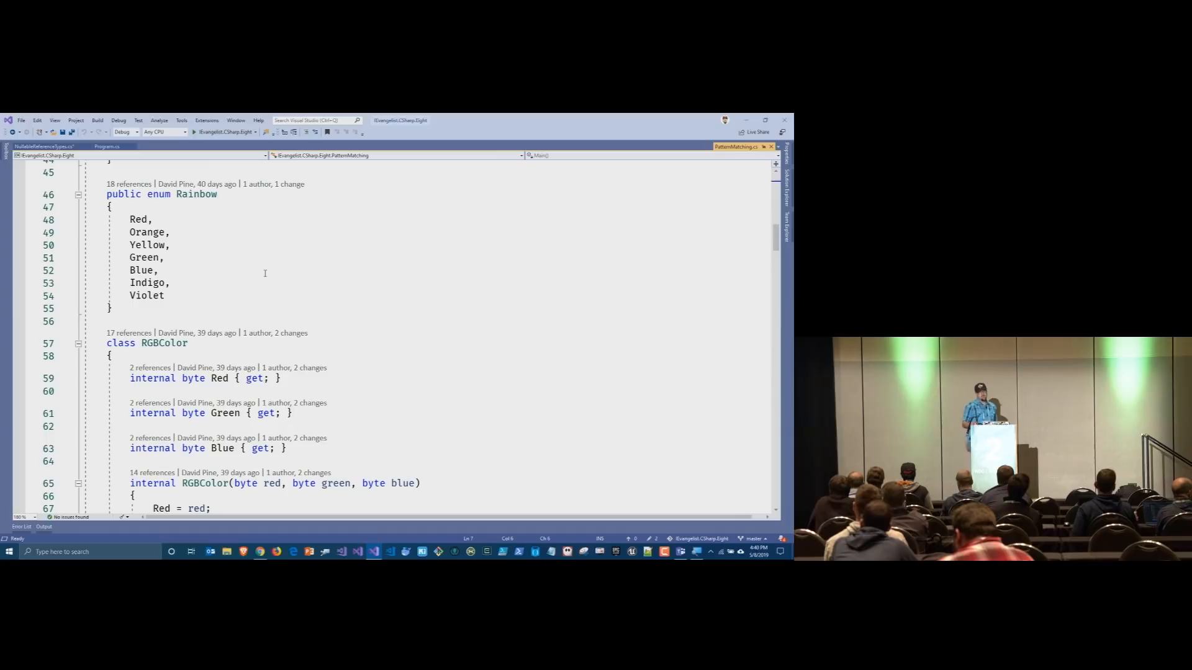
pyautogui.scroll(-3)
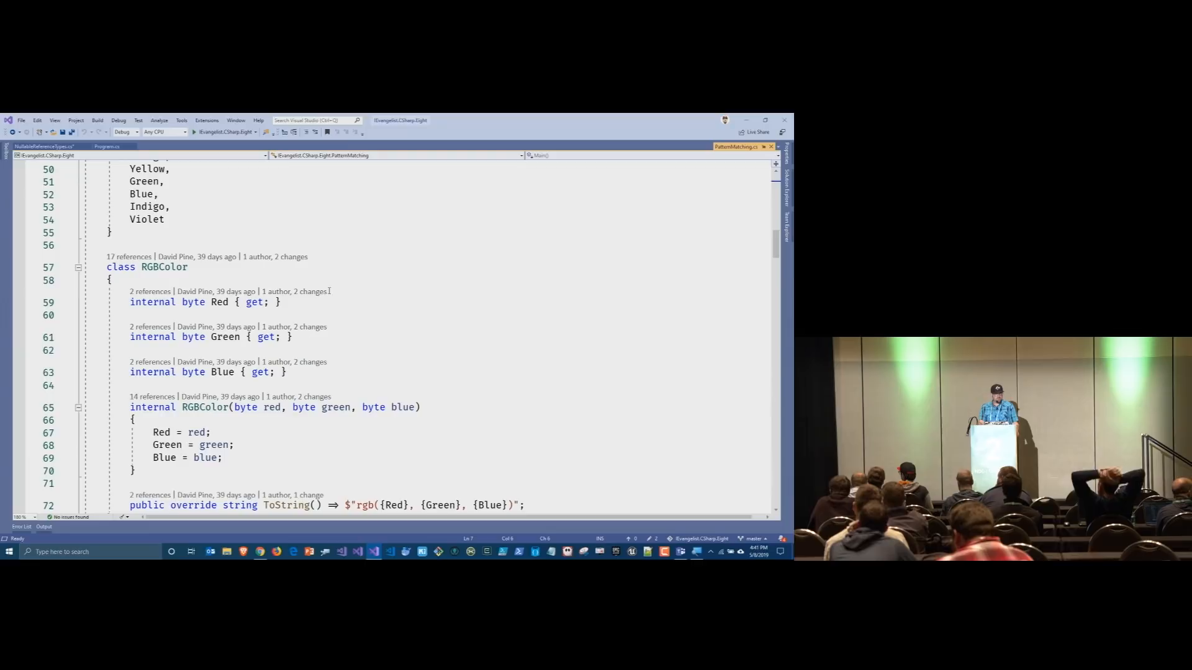
pyautogui.scroll(-3)
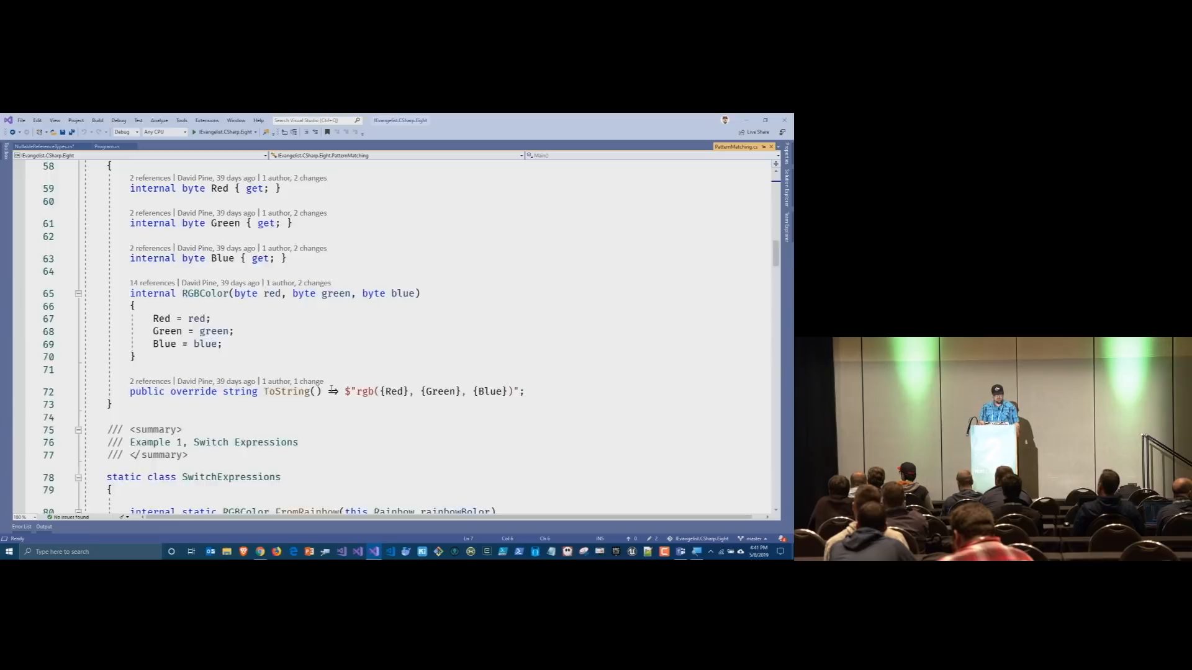
# Step: Scroll through the SwitchExpressions class to the TasteTheRainbow switch expression
pyautogui.scroll(-3)
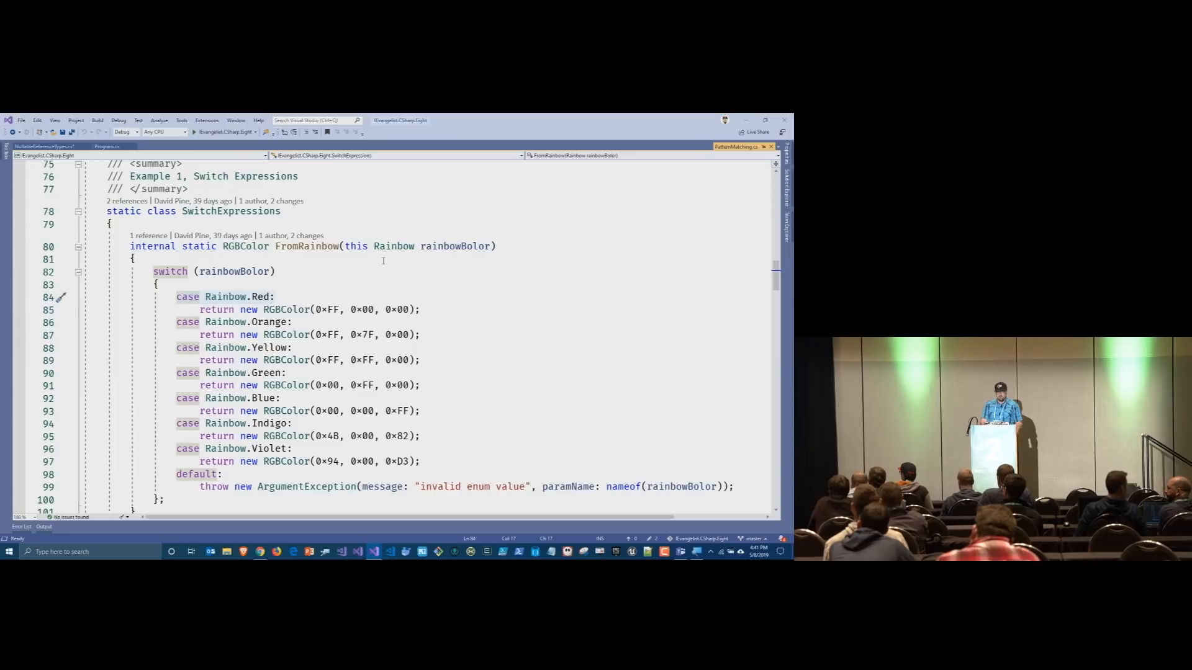
pyautogui.scroll(-3)
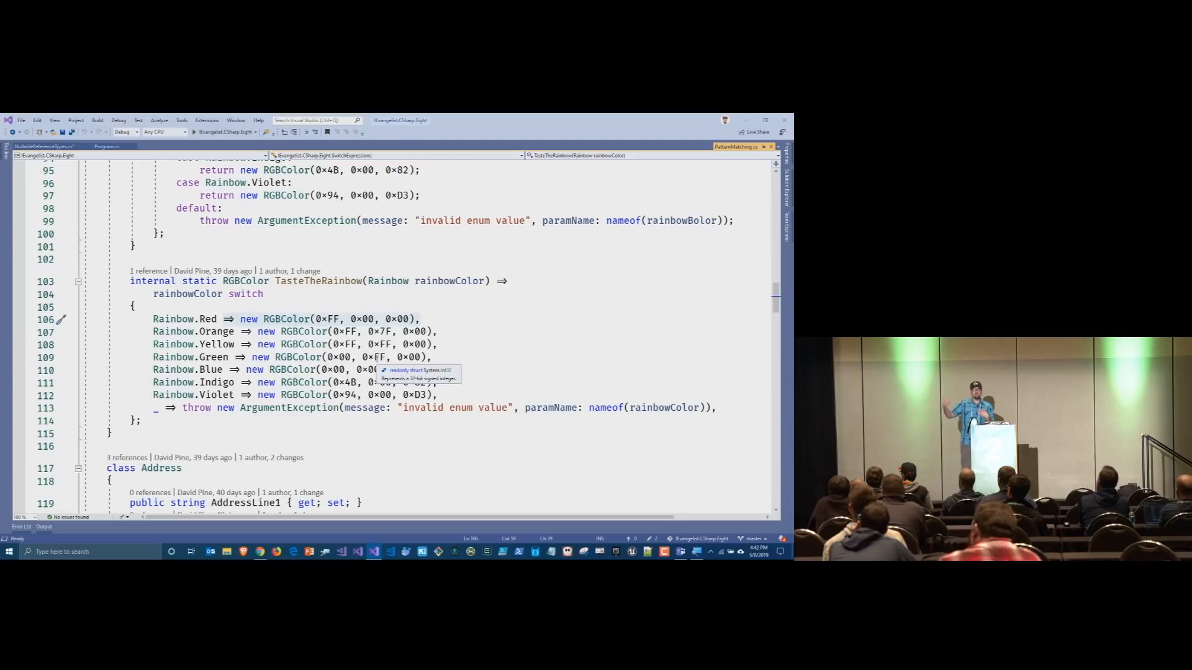
# Step: Scroll past SwitchExpressions to the Address class and its address properties
pyautogui.scroll(-3)
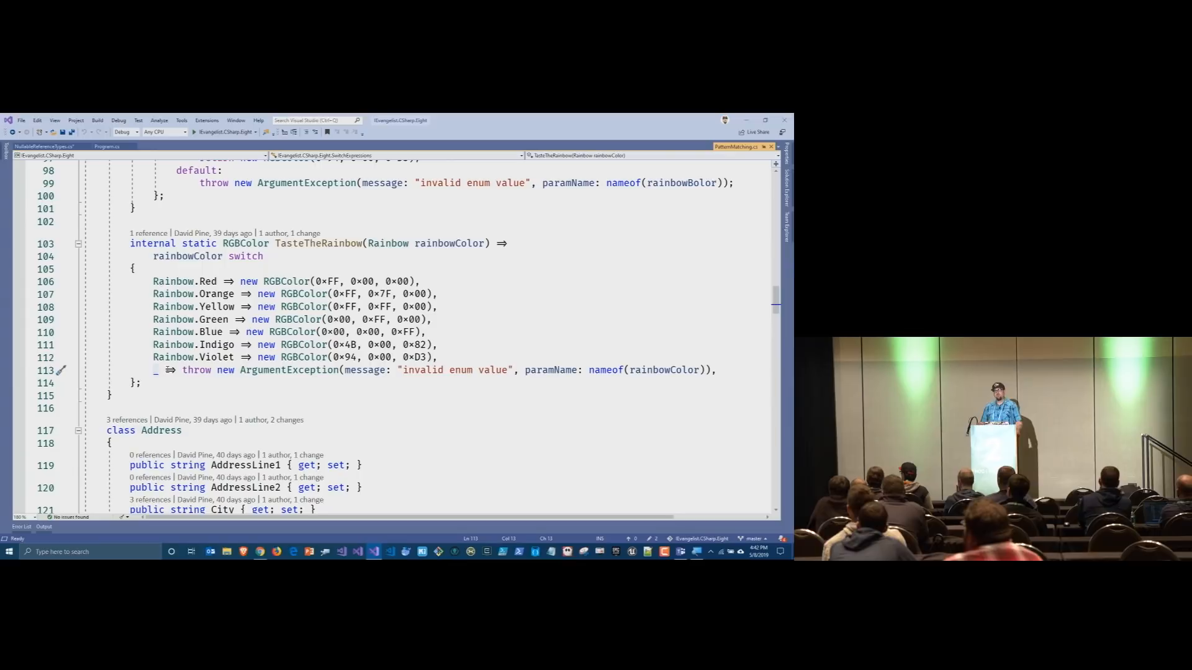
pyautogui.scroll(-3)
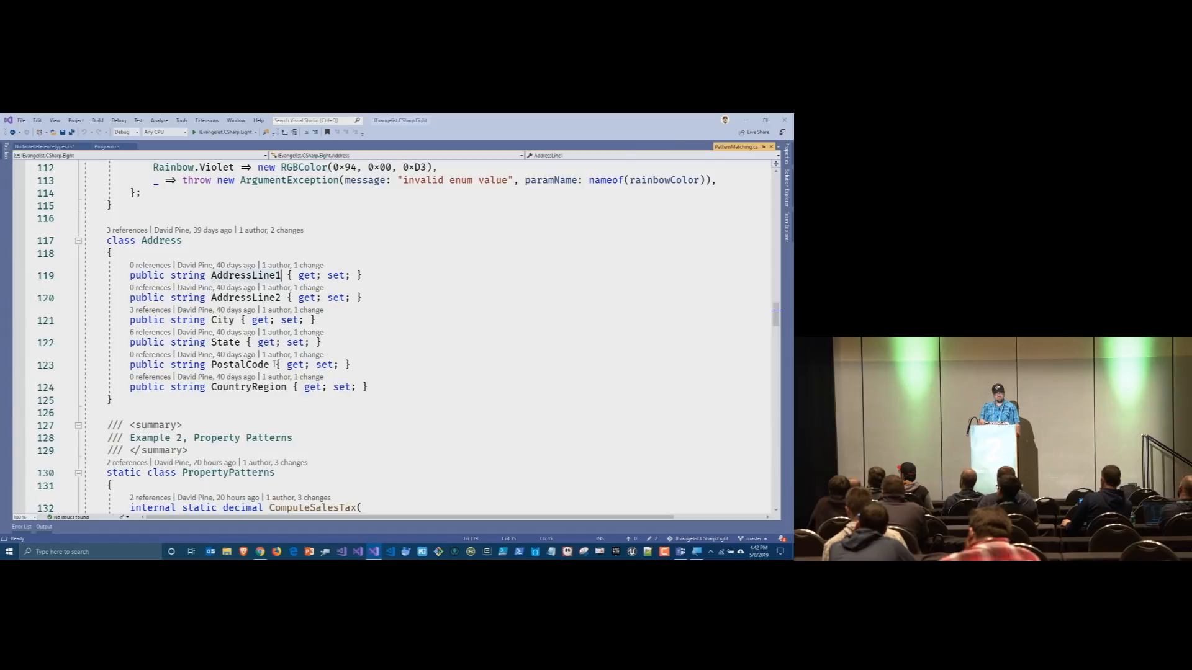
# Step: Select AddressLine1, then highlight every salePrice reference in ComputeSalesTax's property-pattern switch
pyautogui.doubleClick(245, 275)
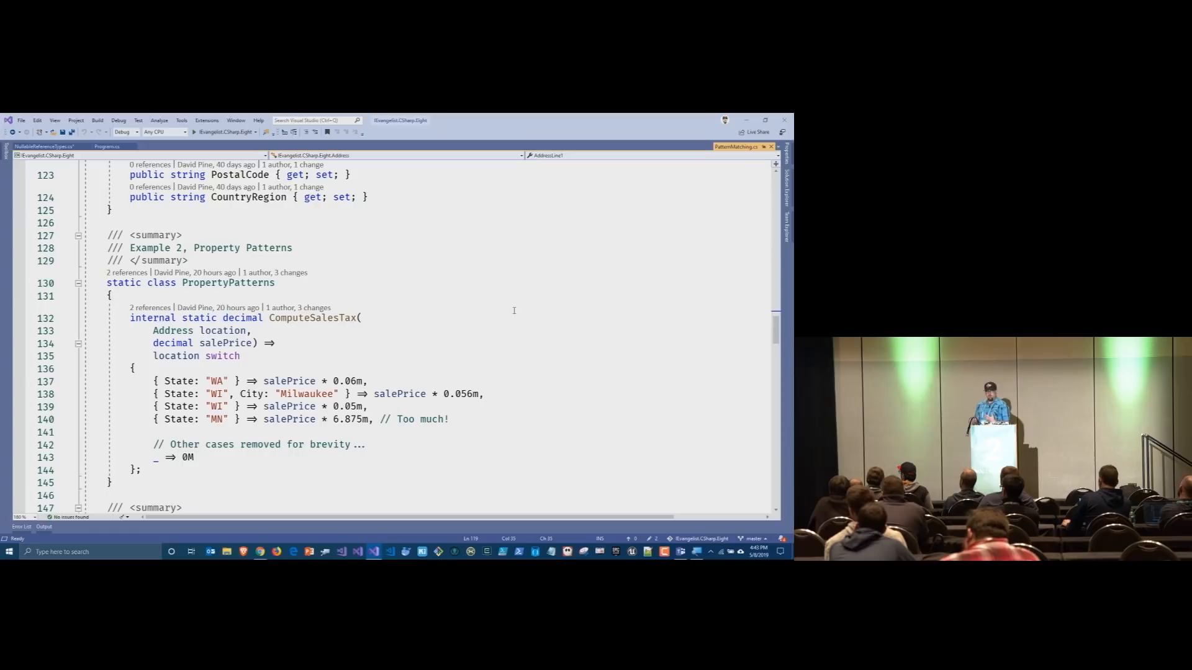
pyautogui.click(314, 317)
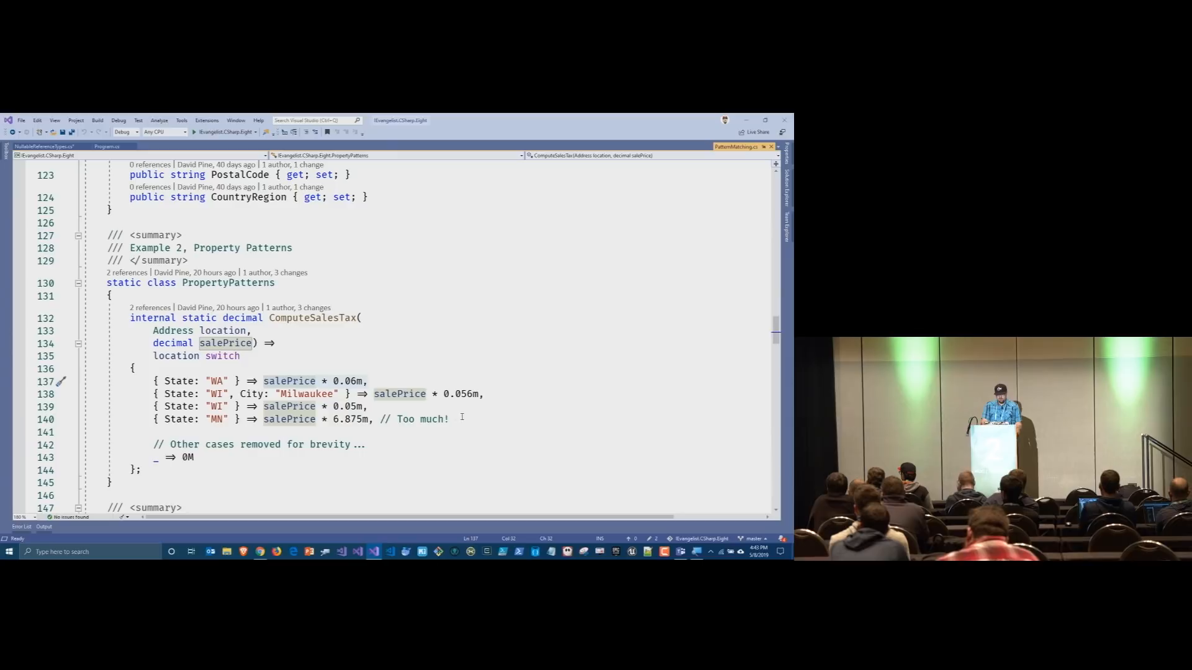
pyautogui.scroll(-3)
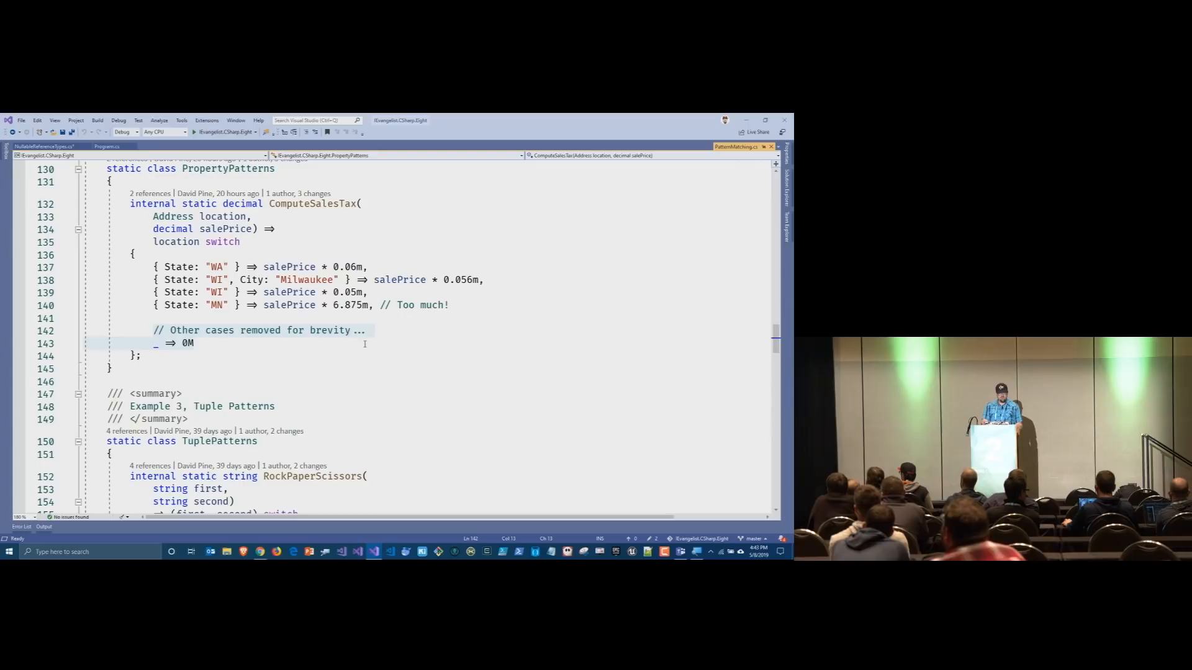
# Step: Scroll to the RockPaperScissors tuple-pattern switch ending with the ( _, _ ) tie case
pyautogui.scroll(-3)
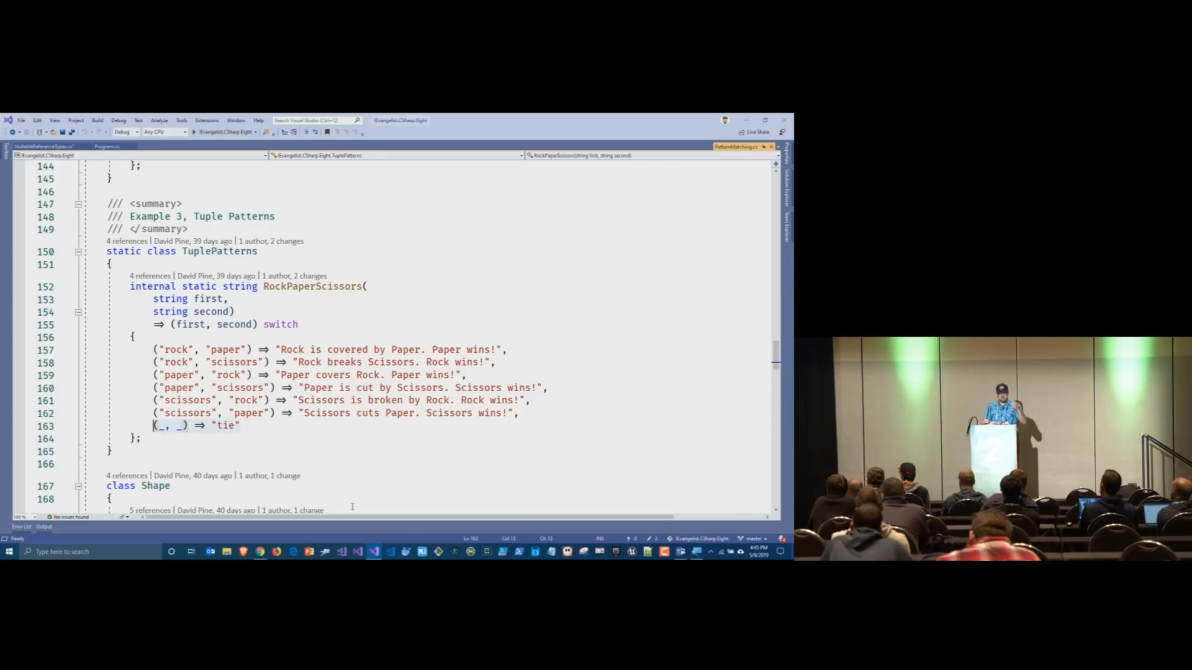
# Step: Scroll to the Circle and Rectangle classes deriving from Shape
pyautogui.scroll(-3)
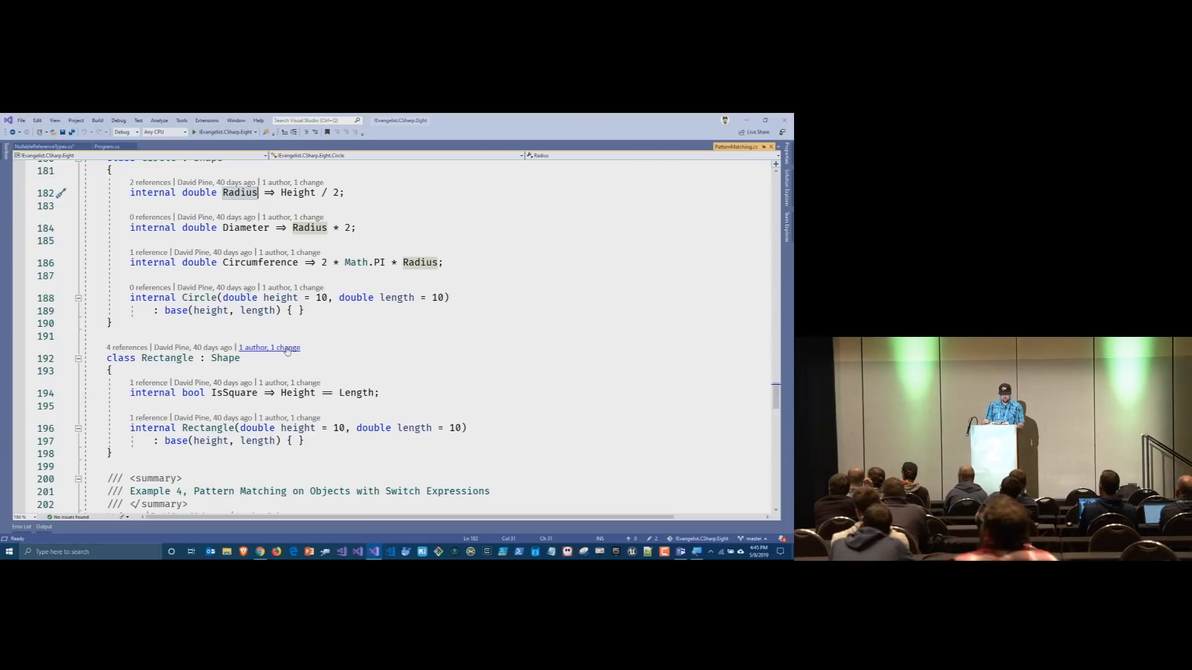
# Step: Scroll to the ObjectPatterns ShapeDetails switch matching Circle, square and Rectangle cases
pyautogui.scroll(-3)
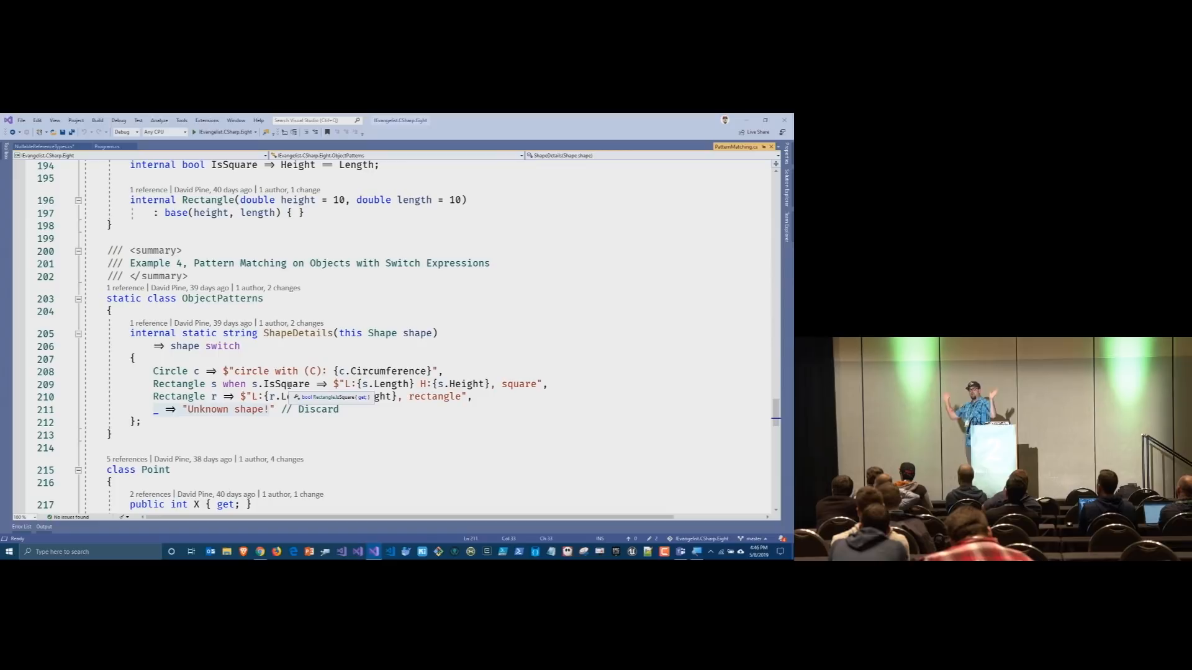
# Step: Scroll past the Point class to the Quadrant enum and AsQuadrant positional-pattern switch
pyautogui.scroll(-3)
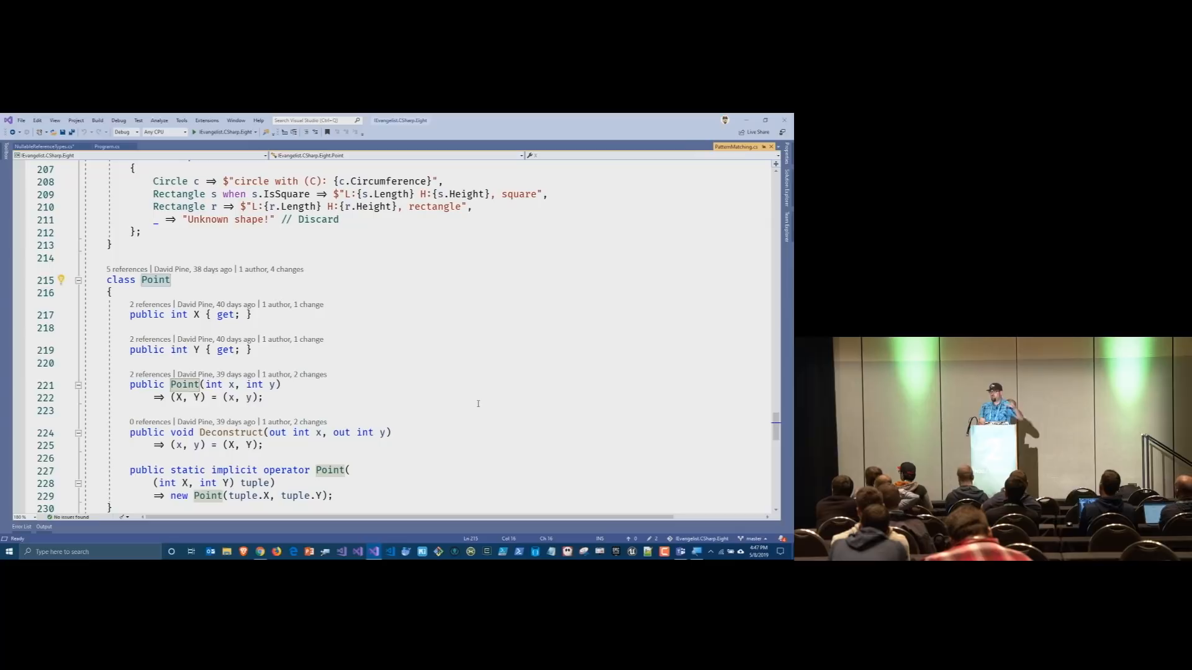
pyautogui.scroll(-3)
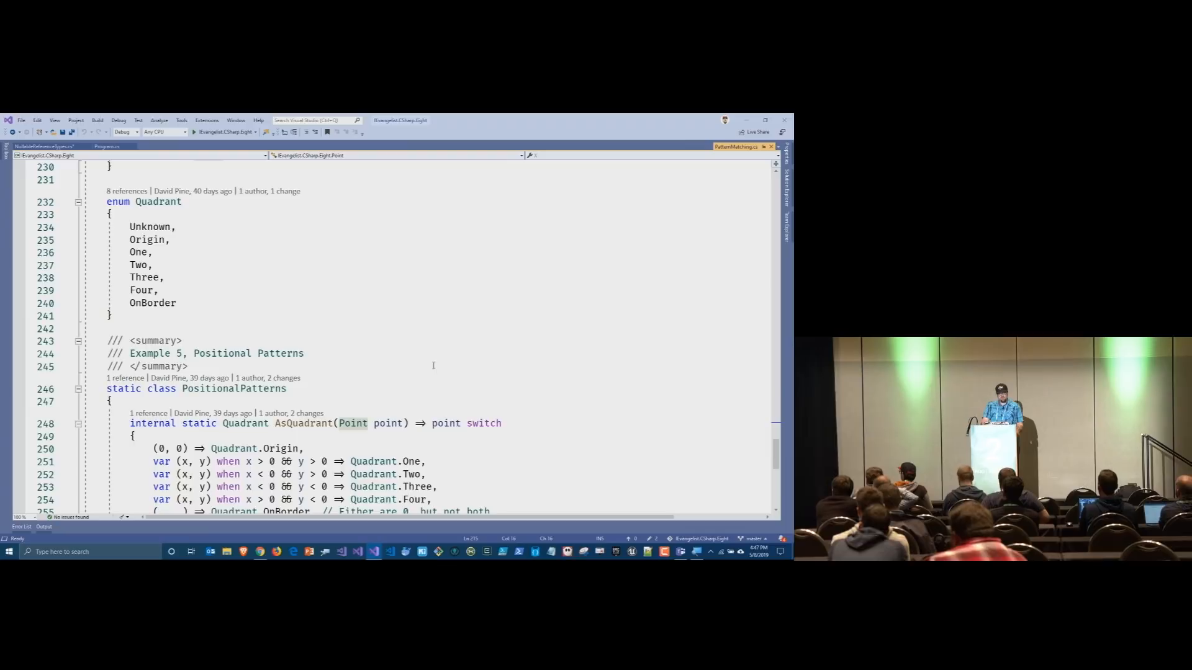
pyautogui.scroll(-3)
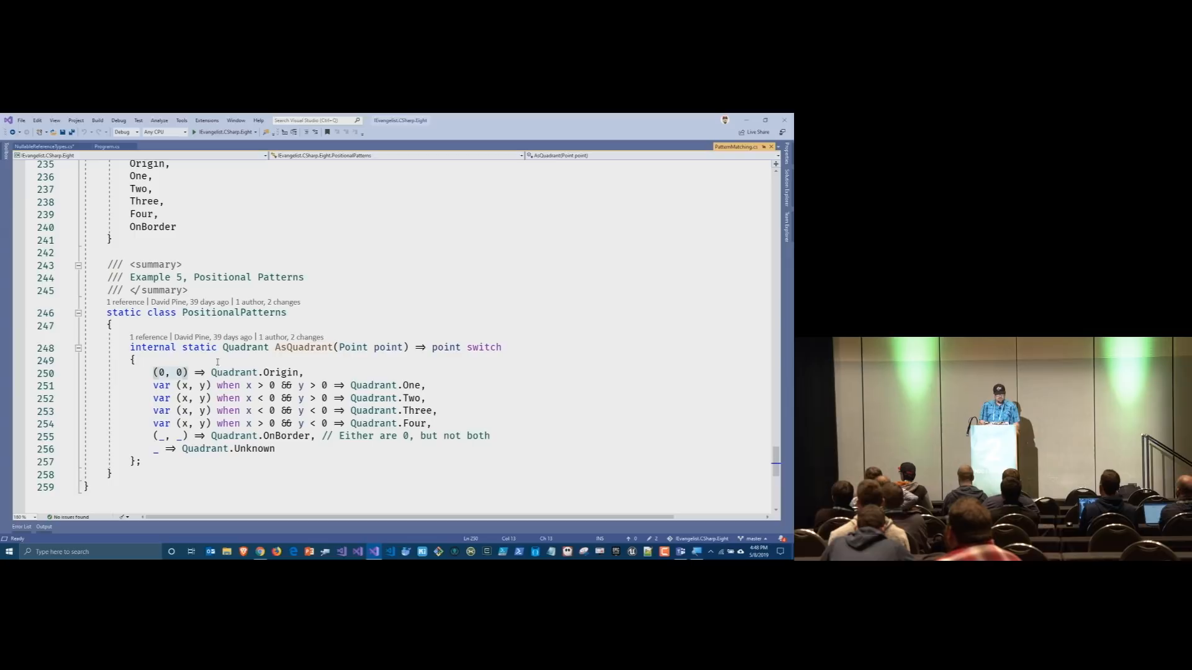
pyautogui.doubleClick(282, 372)
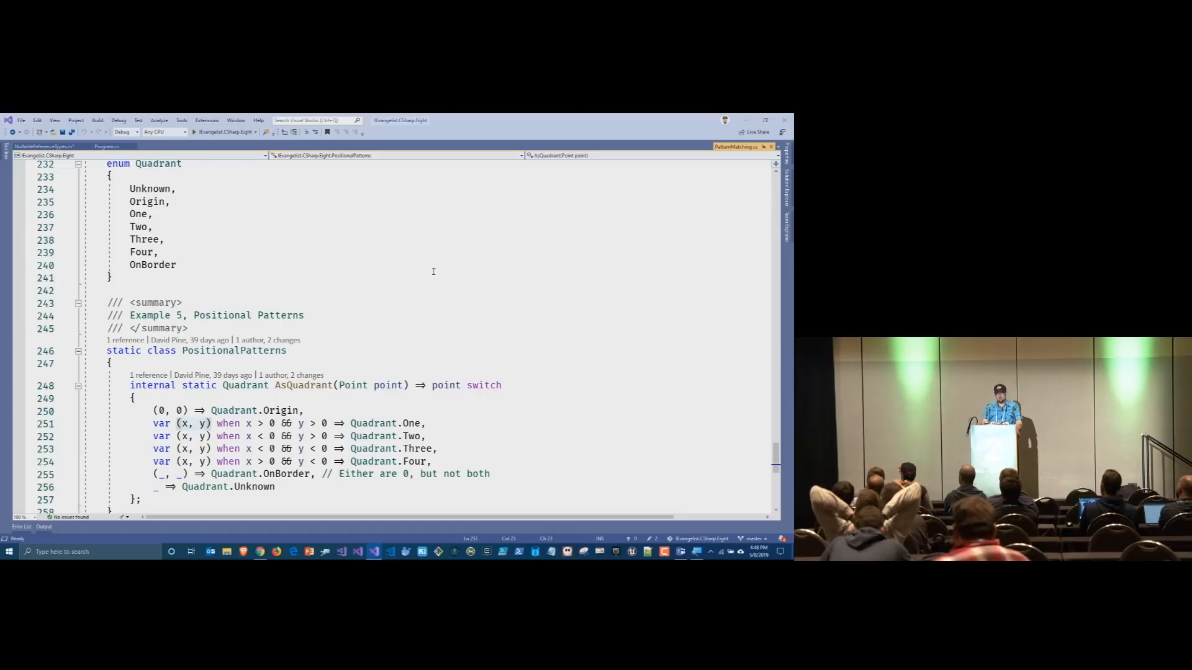
# Step: Mark the OnBorder quadrant case, then open RangesAndIndices.cs from Solution Explorer
pyautogui.scroll(-3)
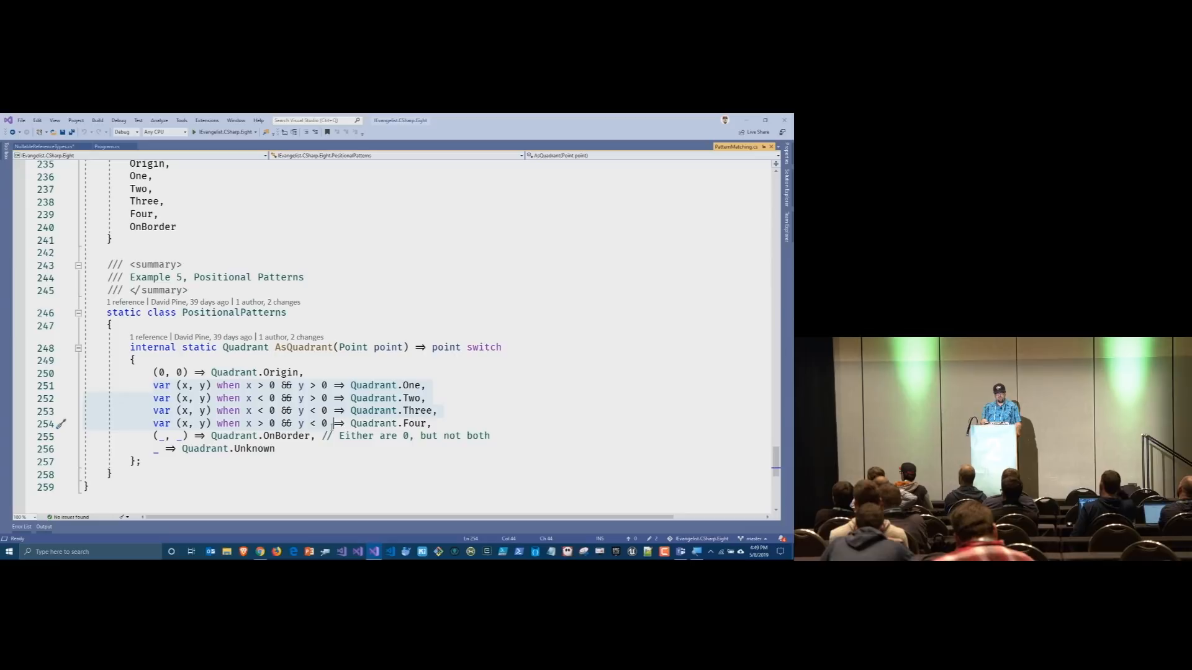
pyautogui.click(311, 436)
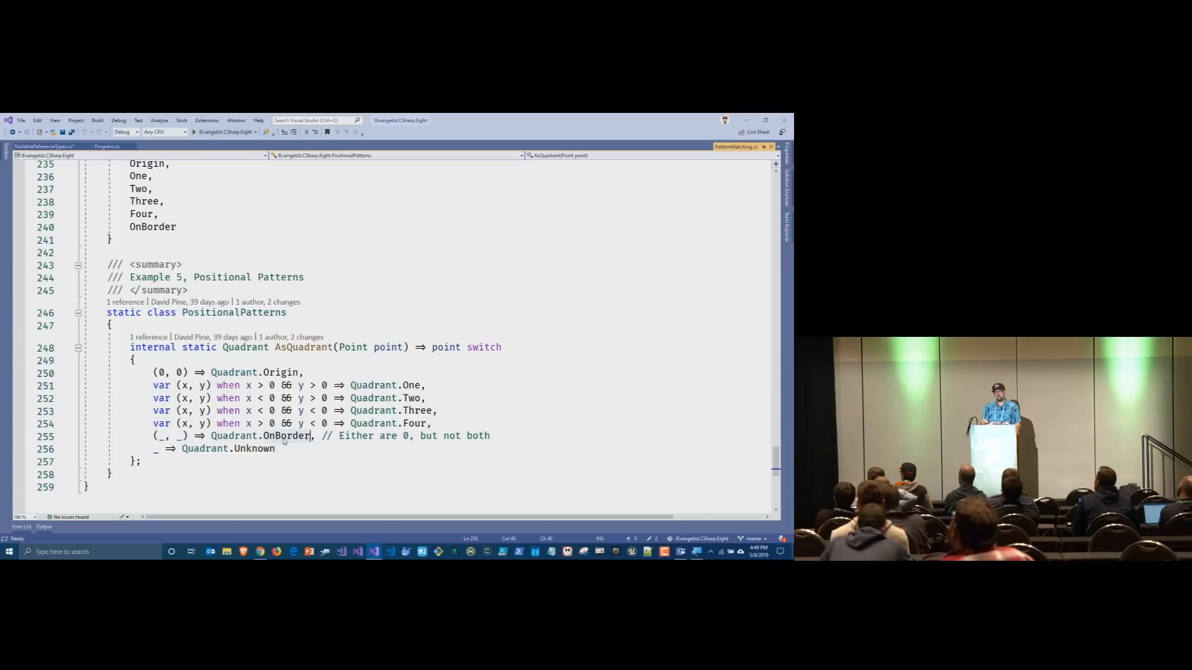
pyautogui.doubleClick(287, 436)
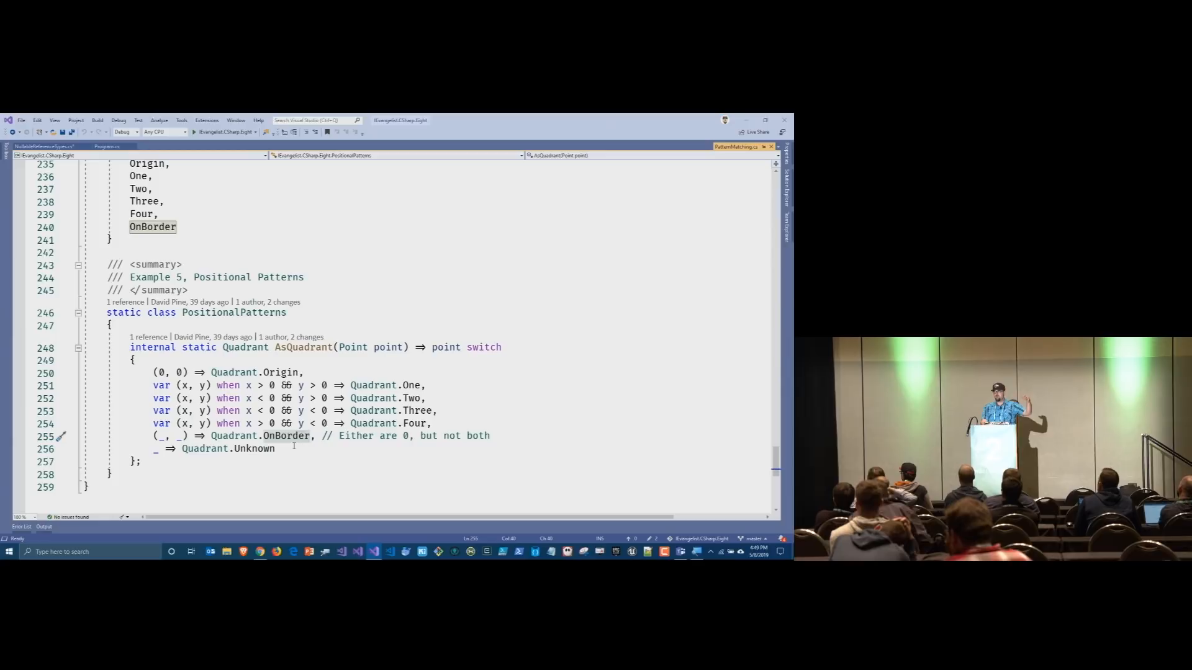
pyautogui.moveTo(663, 426)
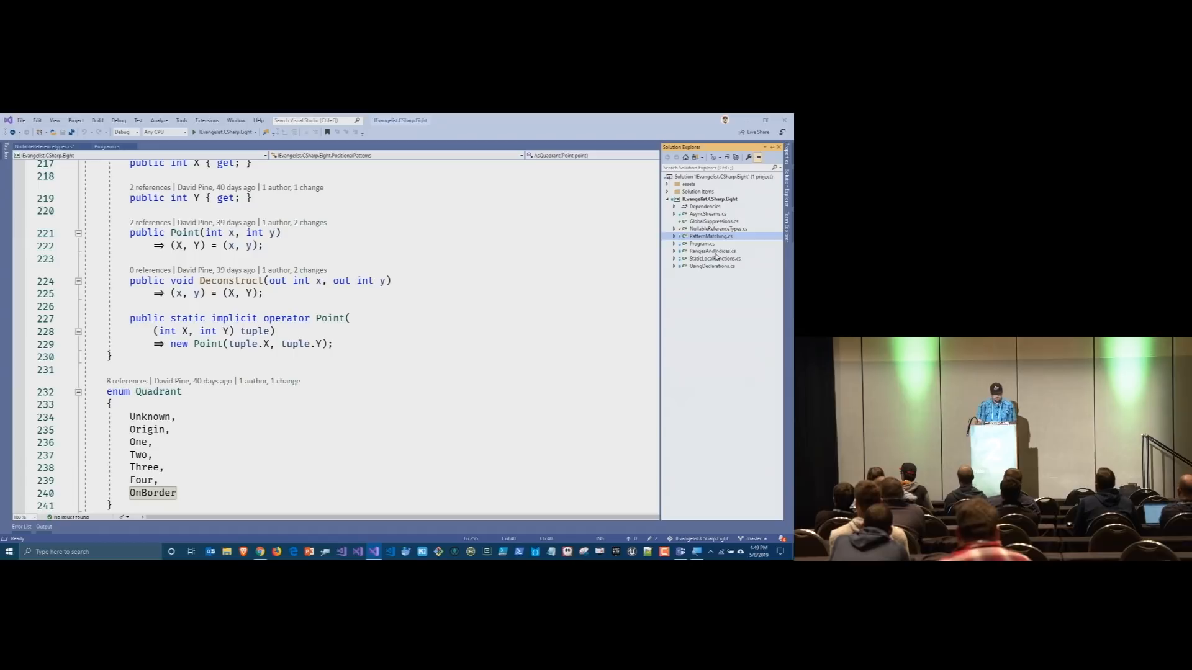
pyautogui.click(709, 236)
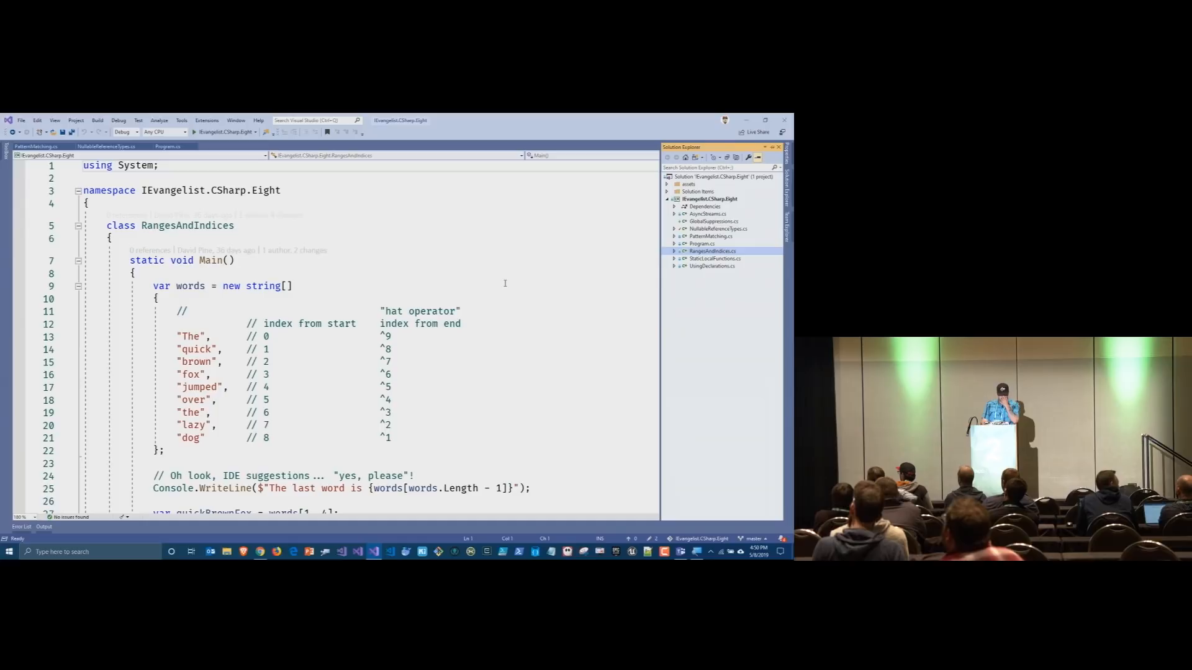
pyautogui.scroll(-3)
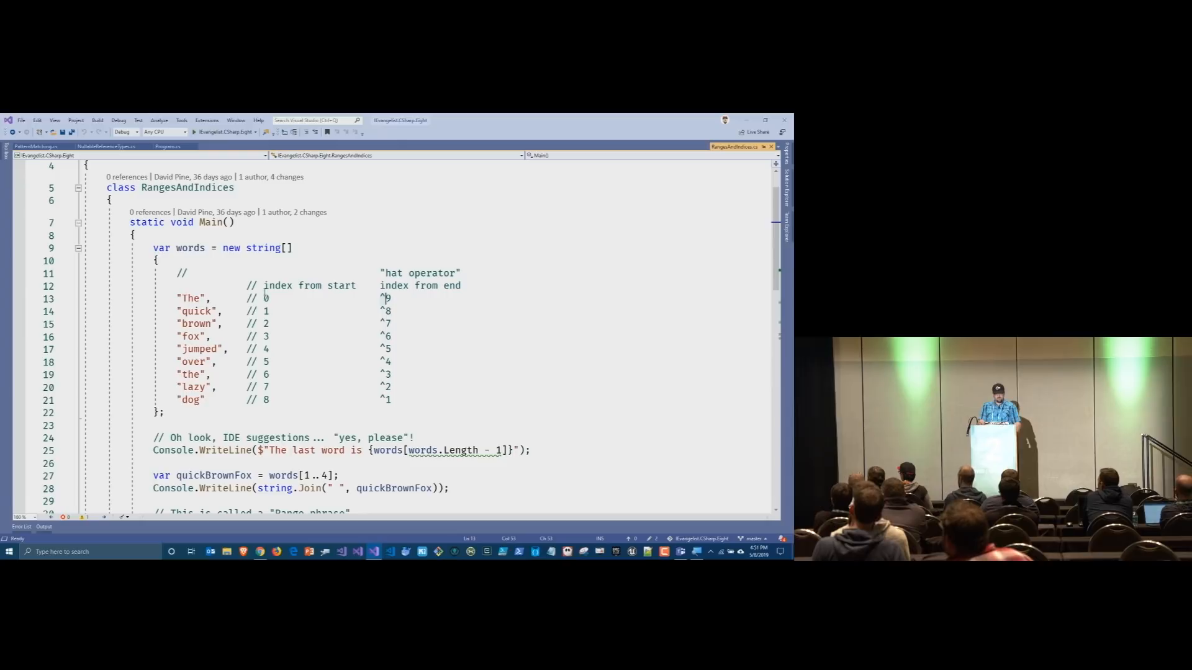
pyautogui.click(205, 310)
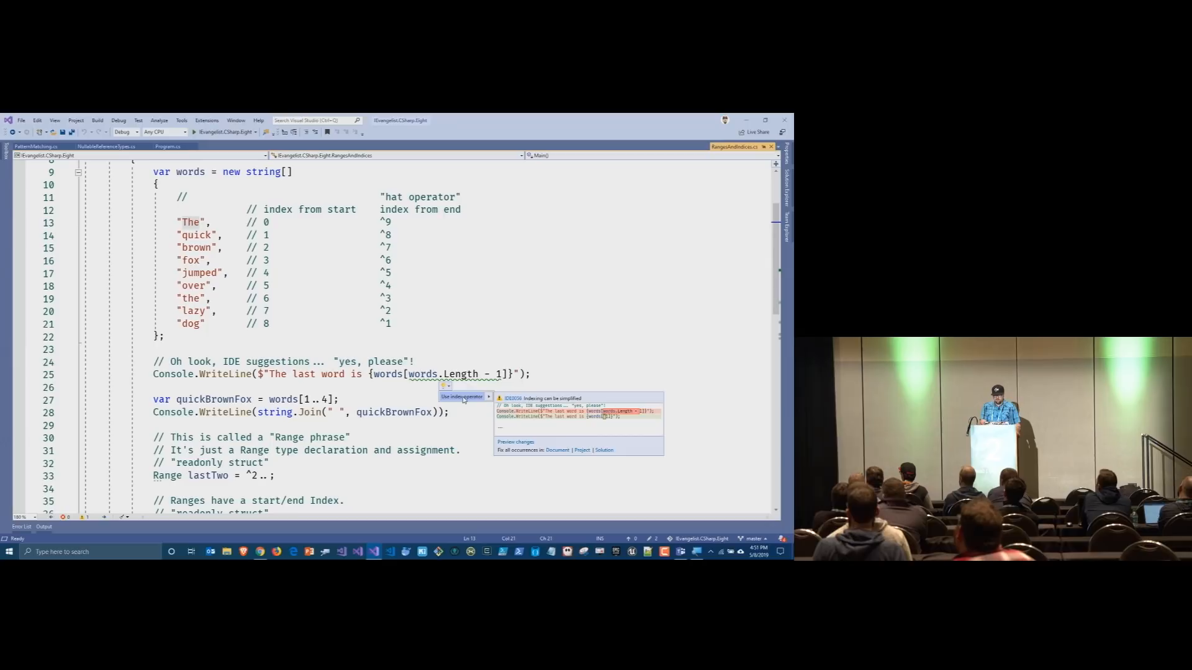
# Step: Apply 'Use index operator' so the last-word lookup reads words[^1]
pyautogui.click(462, 397)
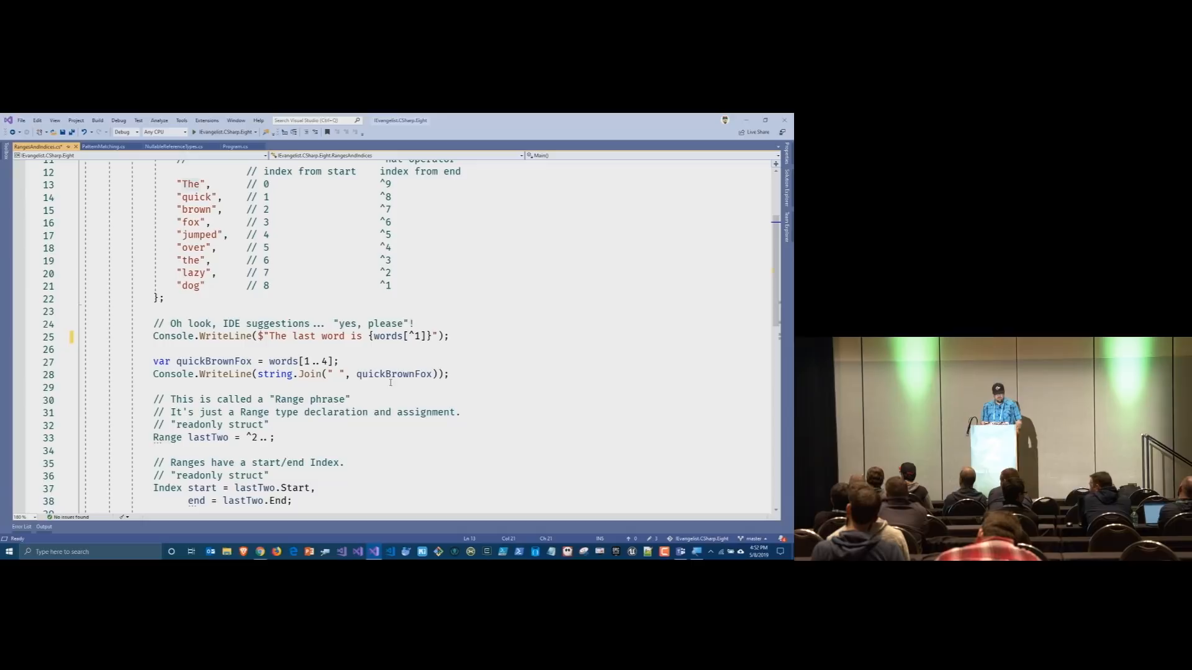
pyautogui.click(310, 361)
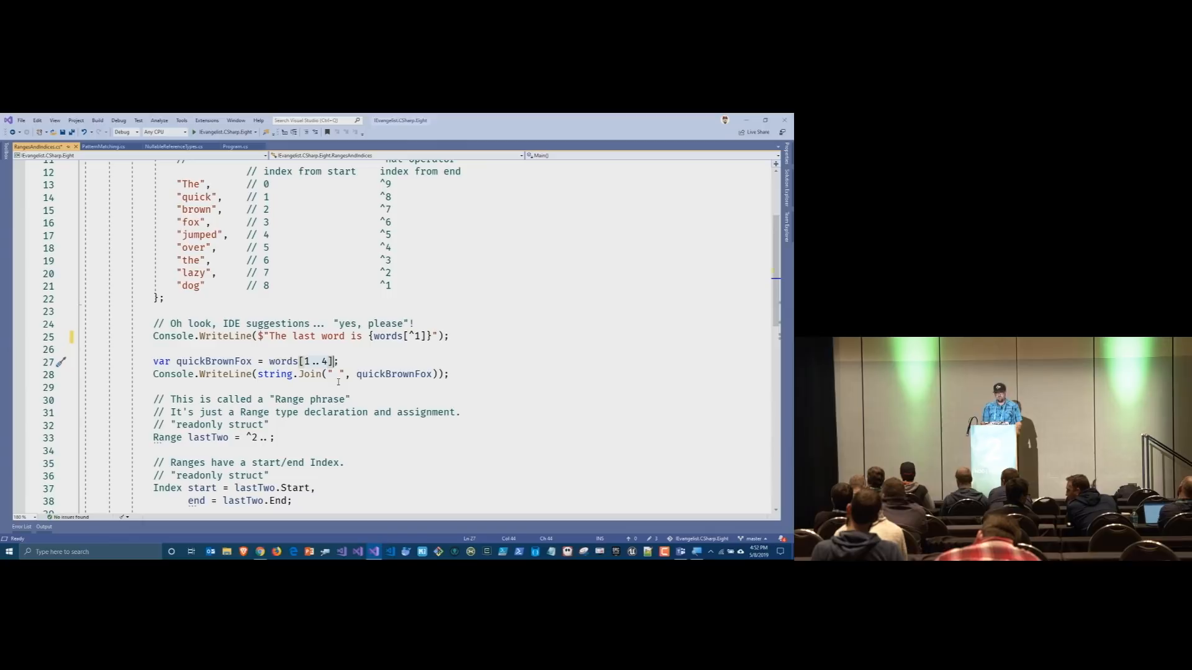
pyautogui.doubleClick(215, 362)
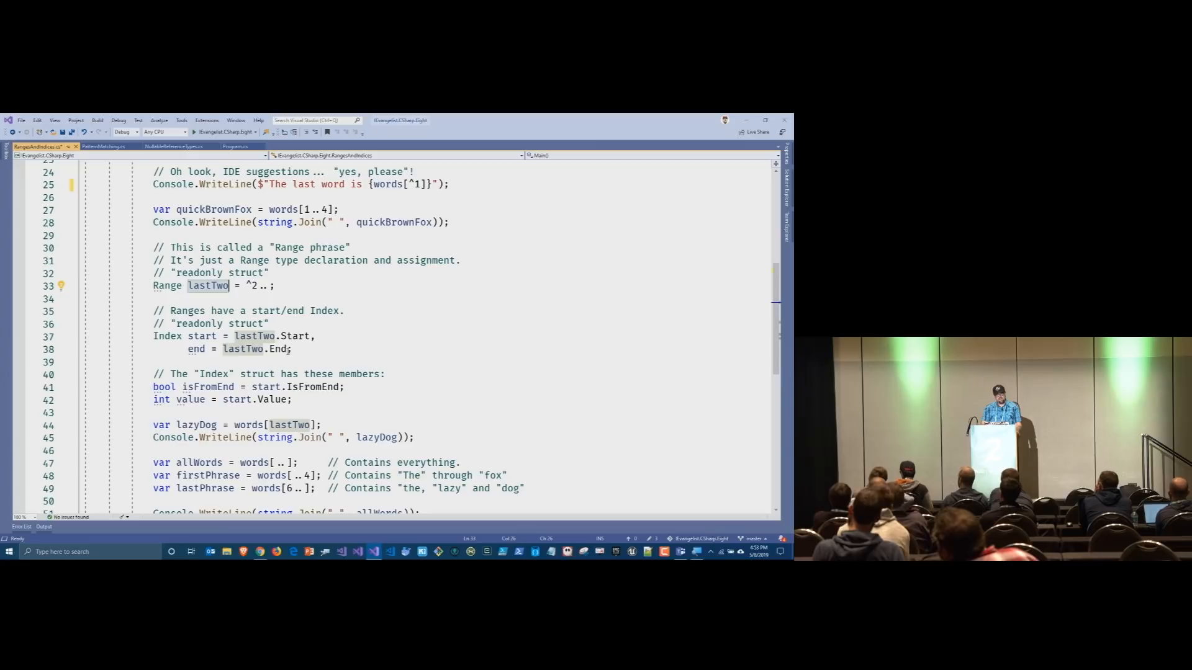
pyautogui.moveTo(163, 336)
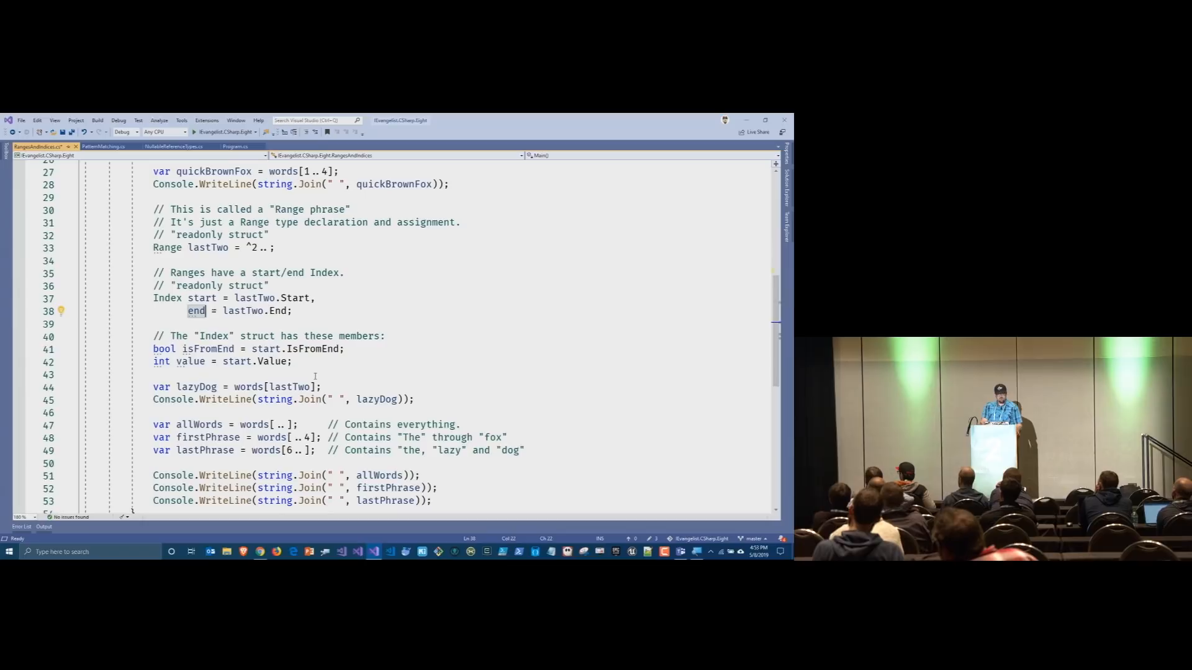
pyautogui.click(332, 349)
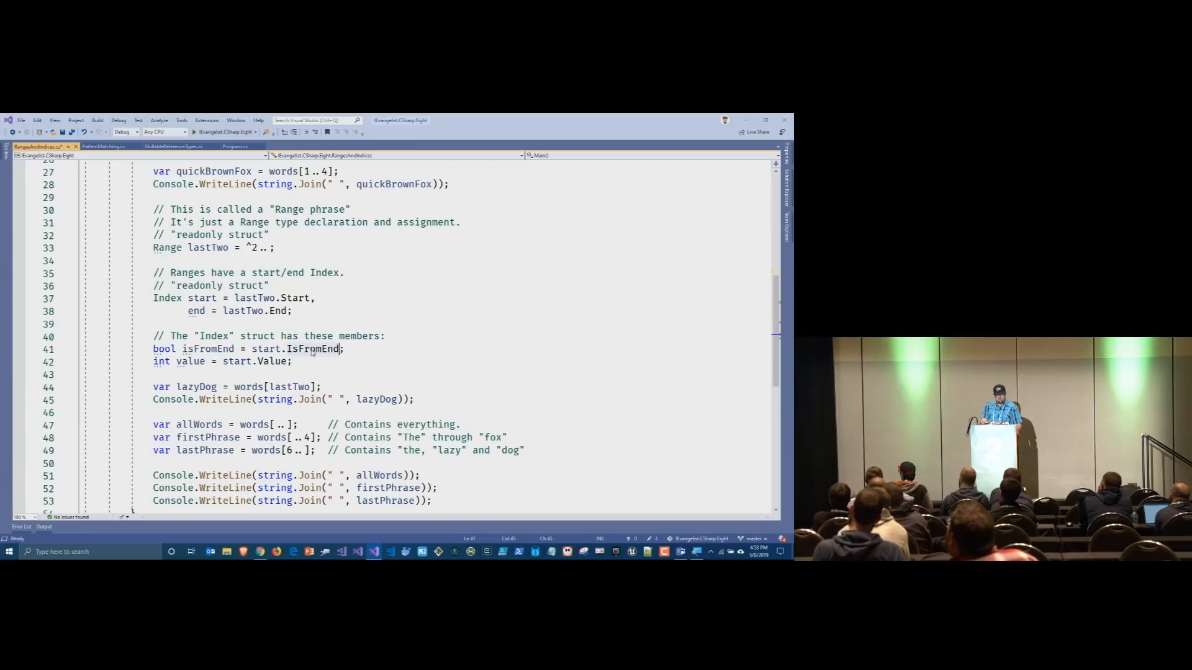
pyautogui.moveTo(272, 361)
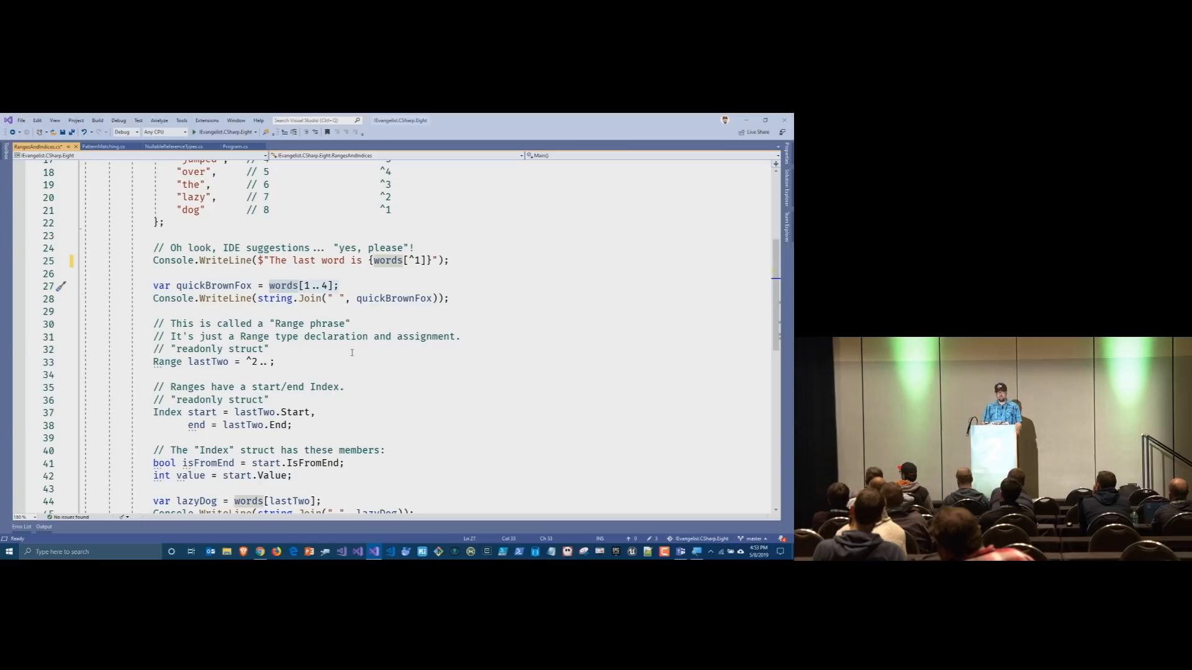
pyautogui.scroll(-3)
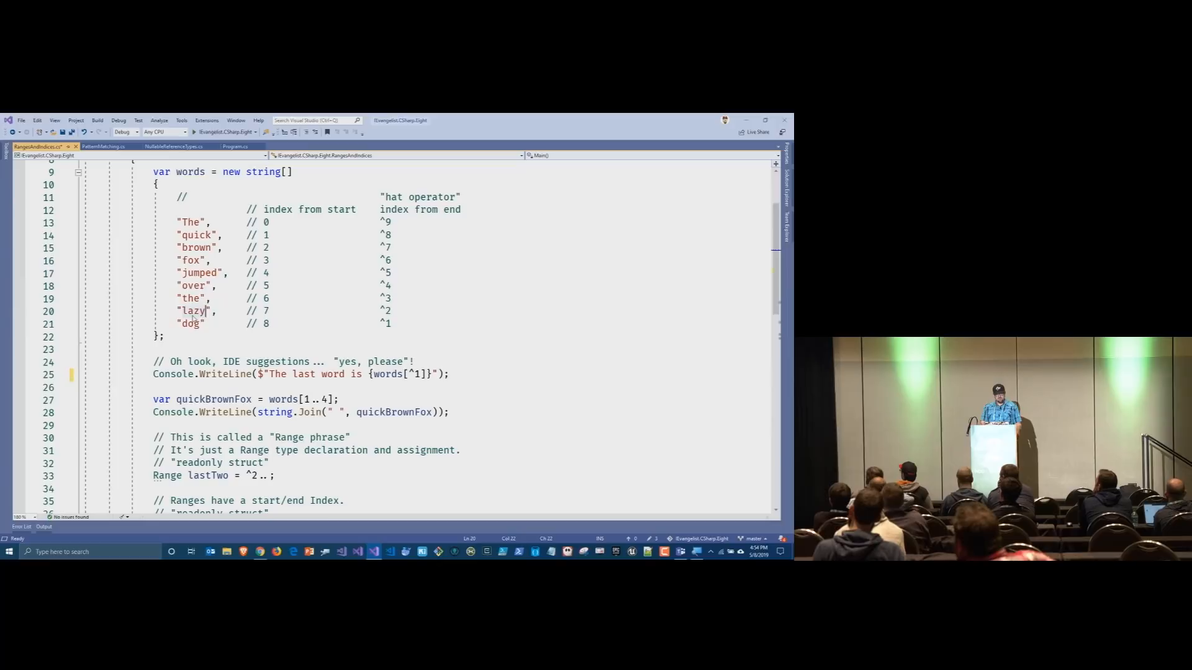
pyautogui.scroll(-3)
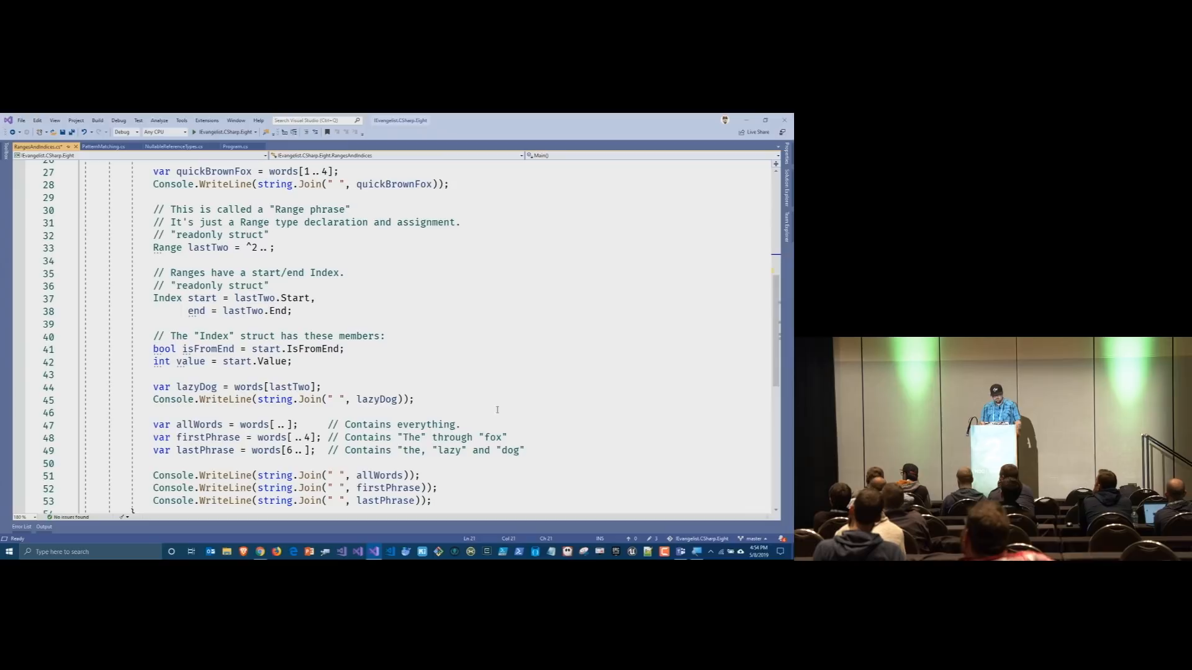
pyautogui.scroll(-3)
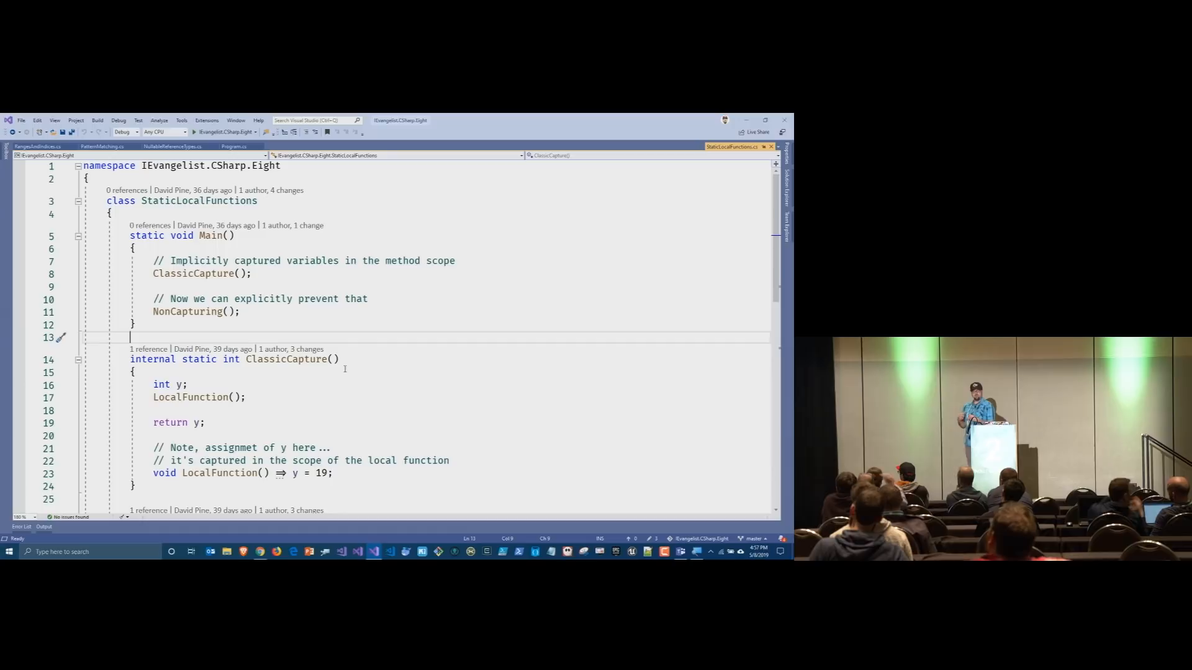
pyautogui.moveTo(300, 359)
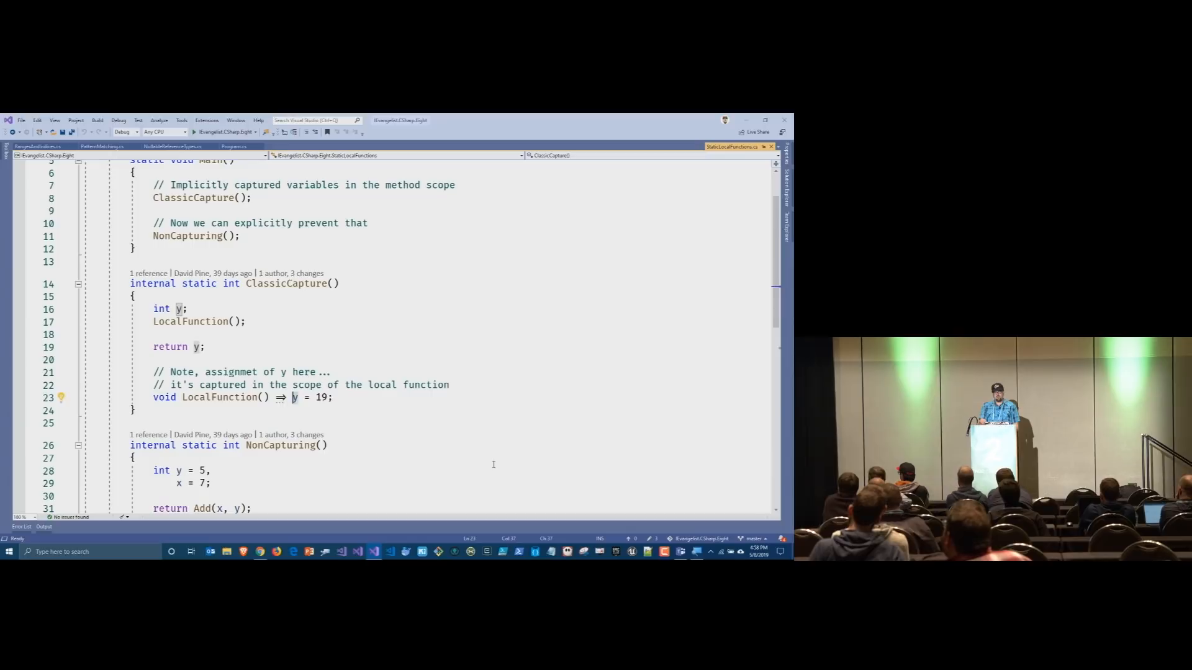
pyautogui.scroll(-3)
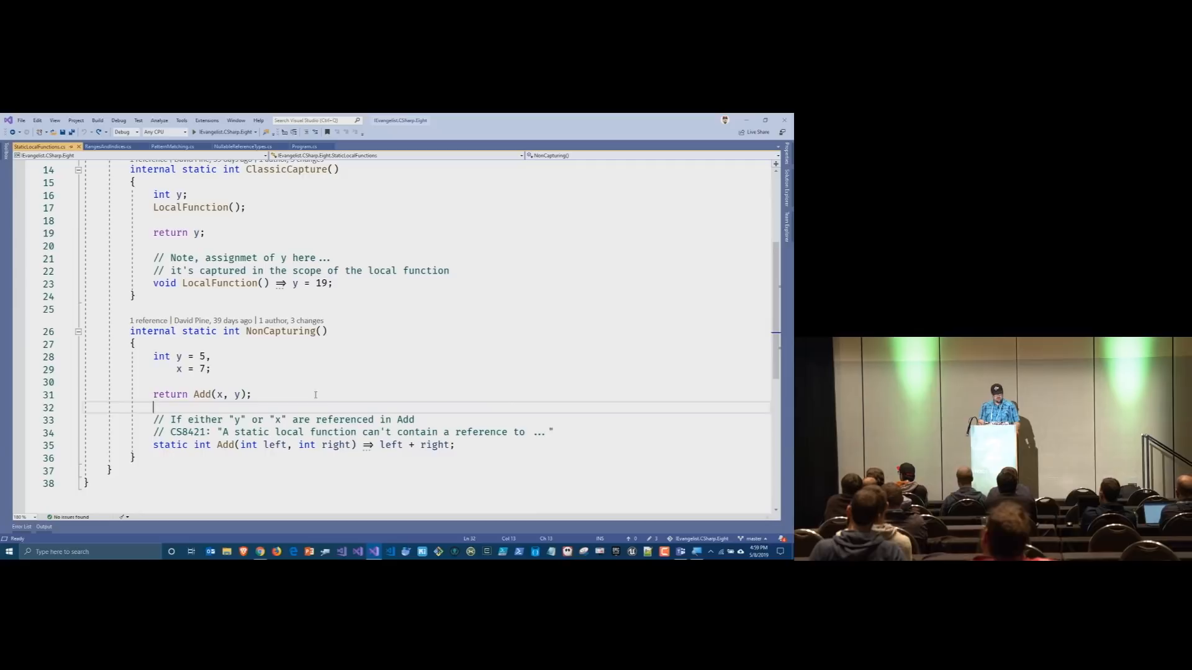
# Step: Write Func<int, int, int> plus = (a, b) => a + b; inside NonCapturing
pyautogui.write('Func<int, int, int>')
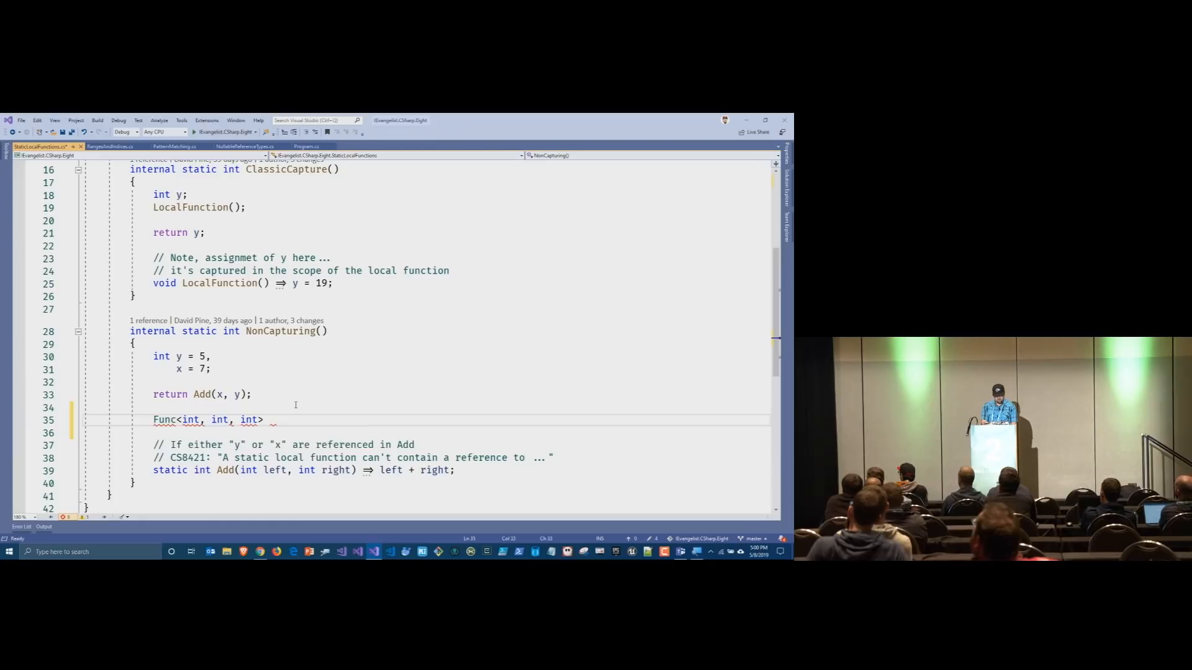
pyautogui.write('plus ()')
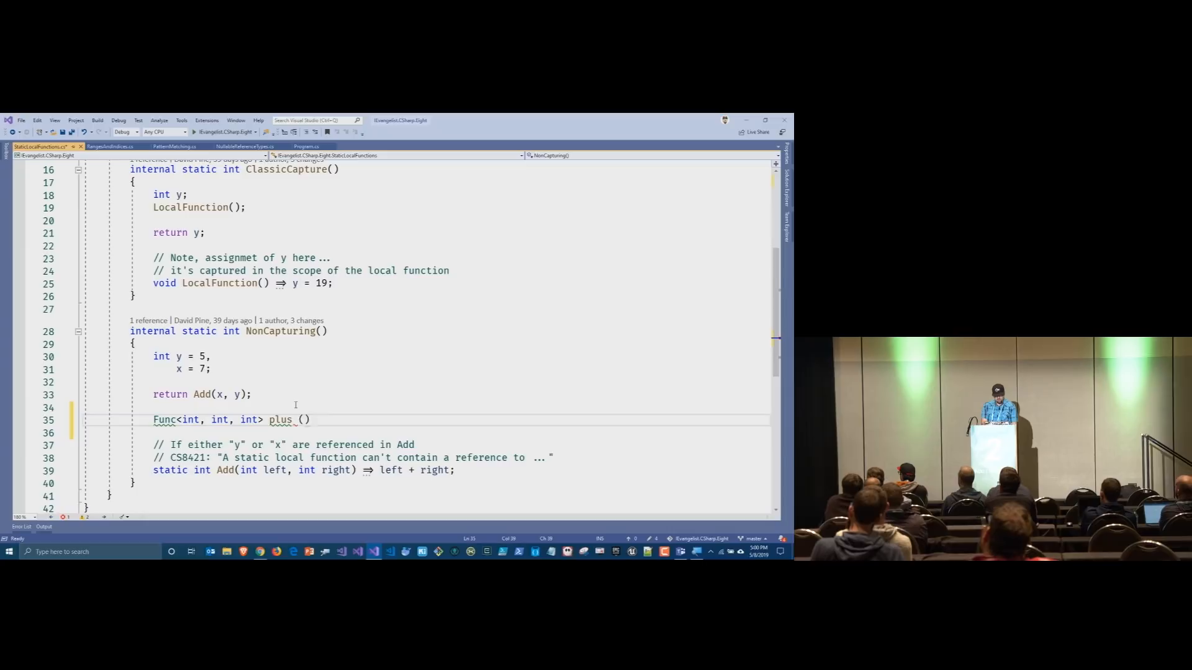
pyautogui.write('= (int a,')
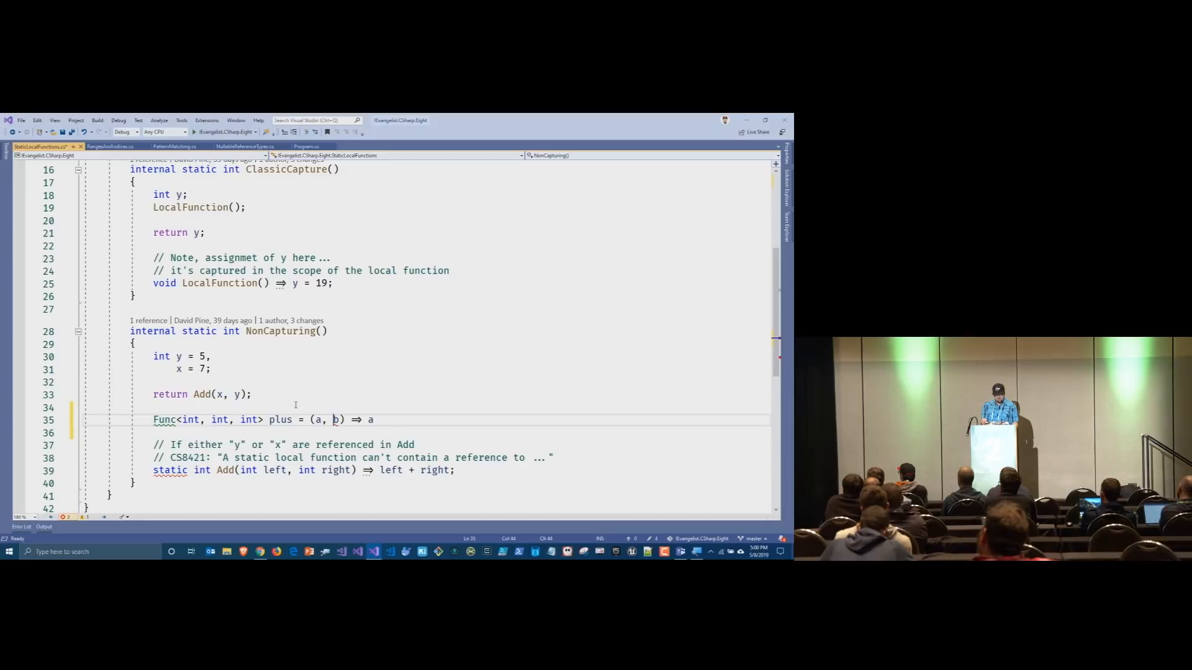
pyautogui.write('+ b;')
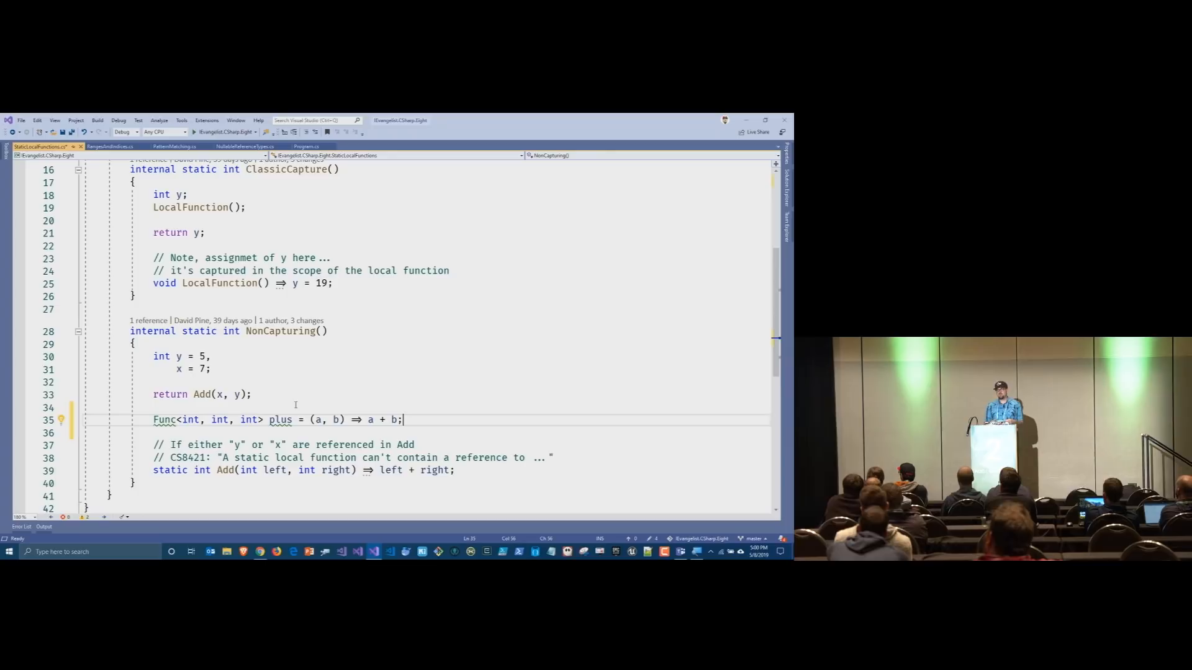
pyautogui.press('Delete')
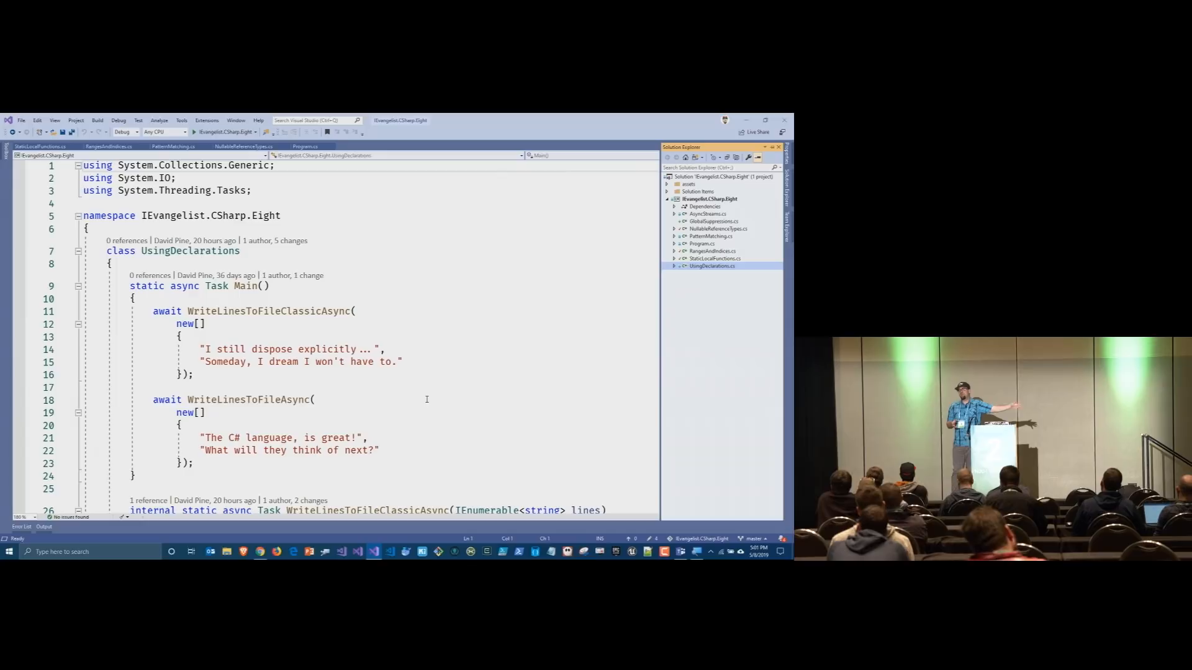
pyautogui.scroll(-3)
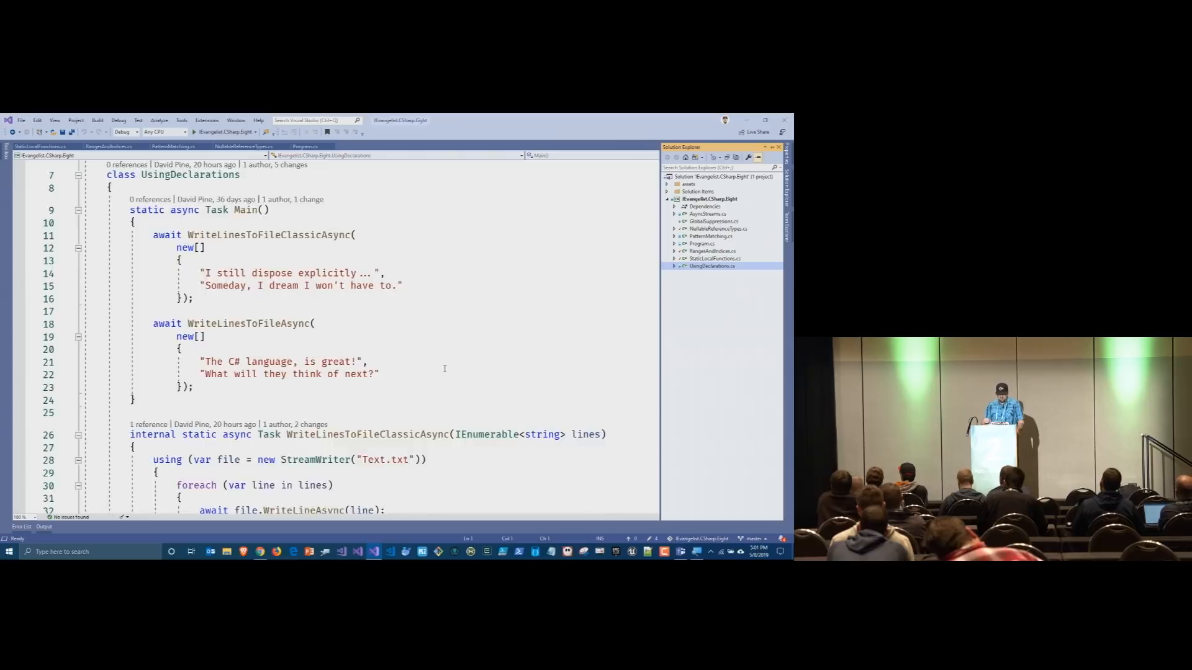
pyautogui.scroll(-3)
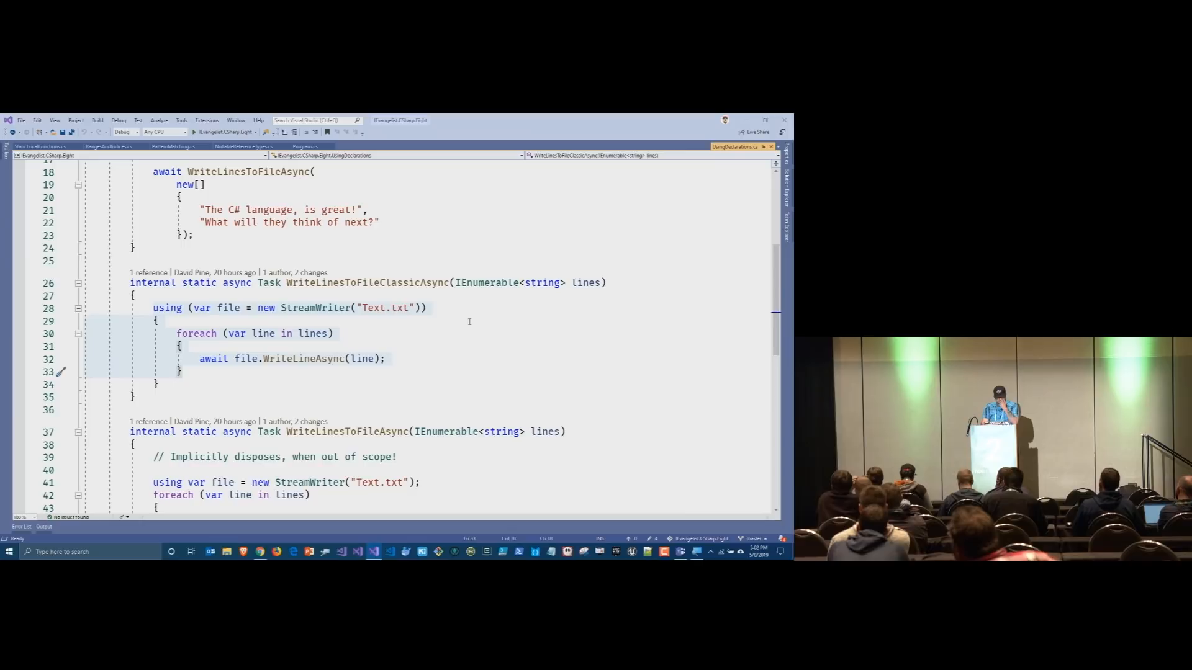
# Step: Return to the browser showing the reveal.js C# 8 Live Demo slide
pyautogui.scroll(-3)
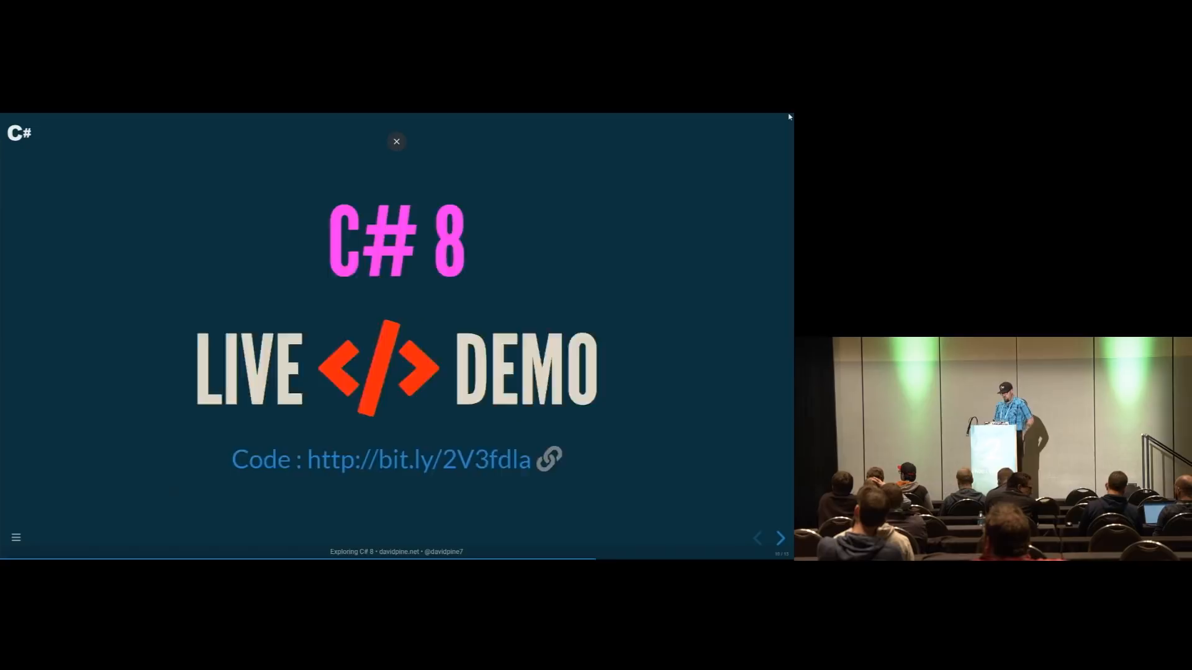
# Step: Advance the deck to the Summary slide listing the C# 8 features covered
pyautogui.click(779, 538)
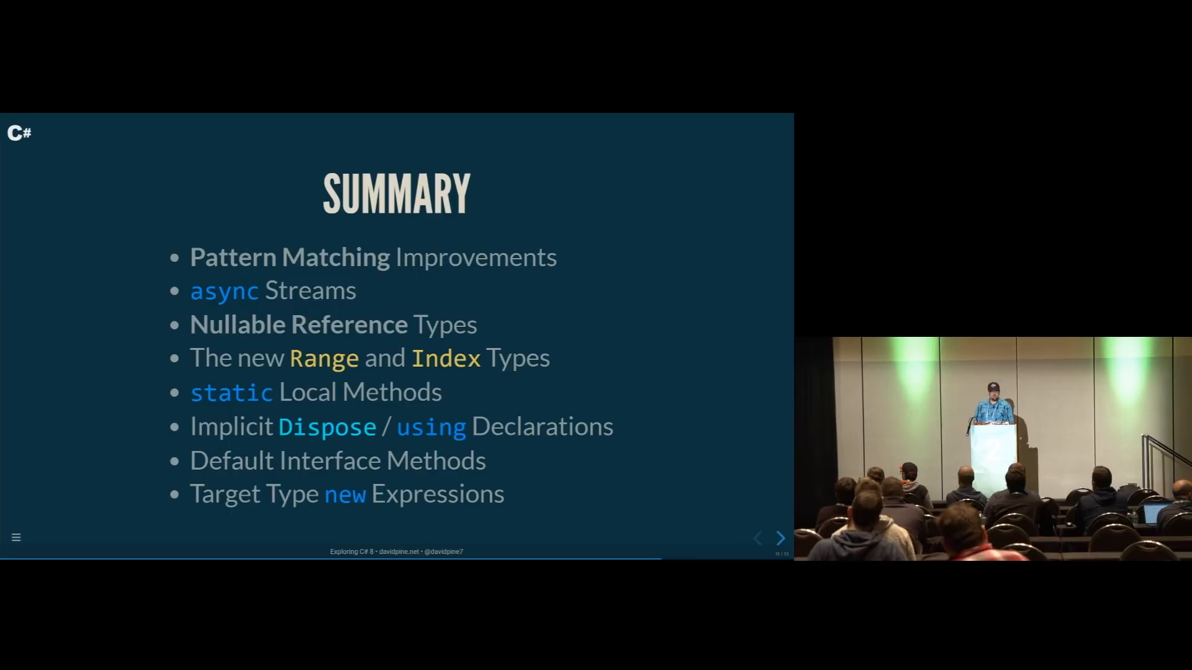
# Step: Advance the deck to the final Thank You slide with Twitter handle and website
pyautogui.click(779, 538)
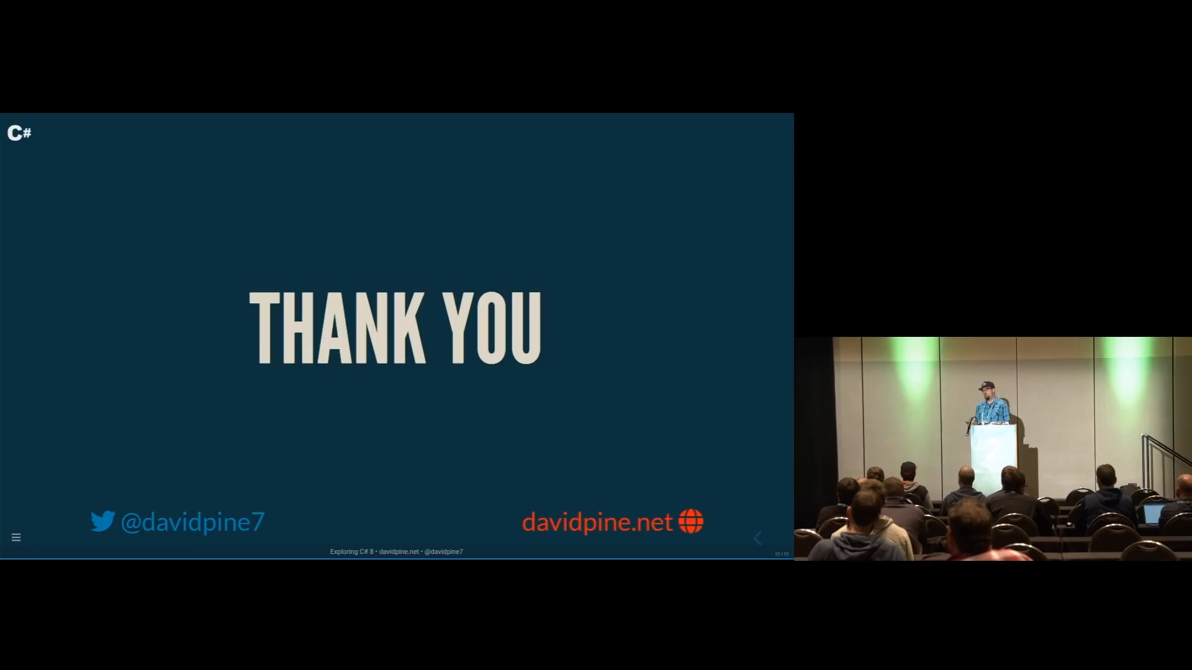